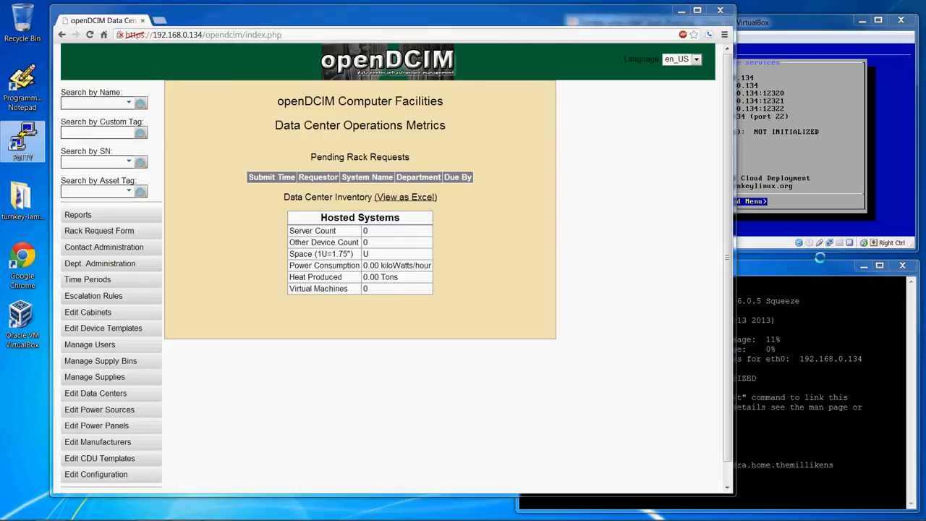
pyautogui.moveTo(531, 101)
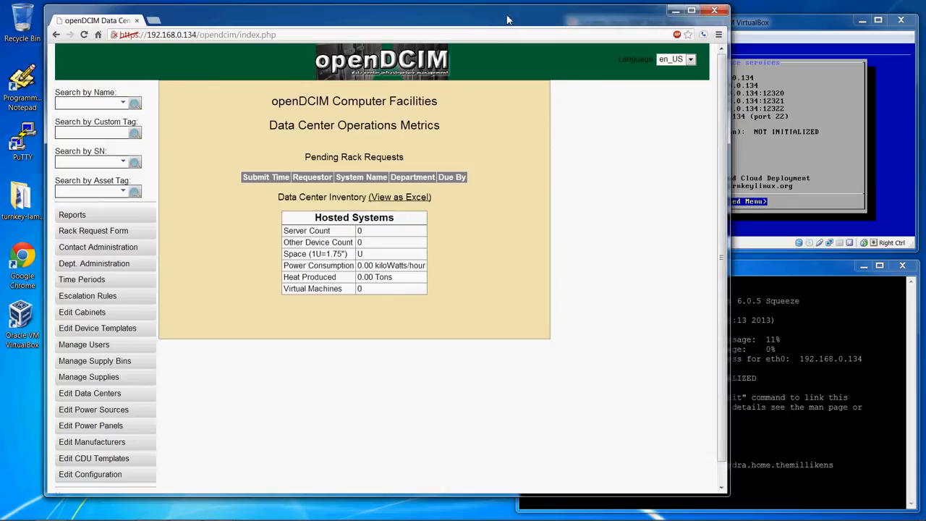
pyautogui.moveTo(360, 55)
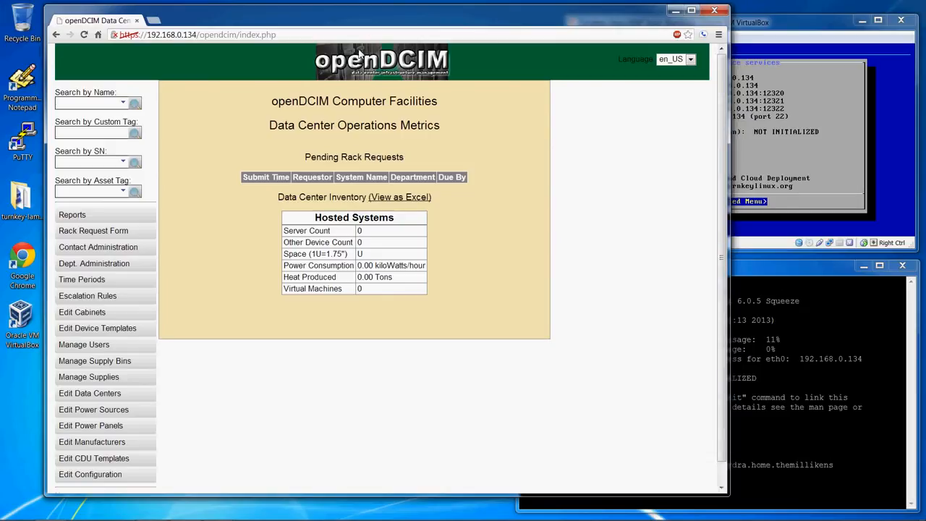
pyautogui.moveTo(515, 163)
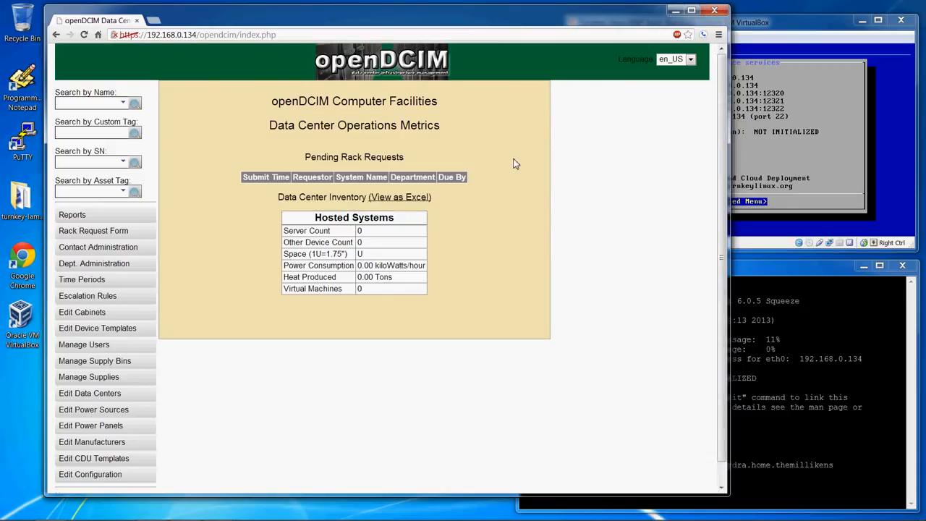
# Step: Show the Main DC page and scroll through its statistics and cabinet-row floor plan
pyautogui.scroll(-3)
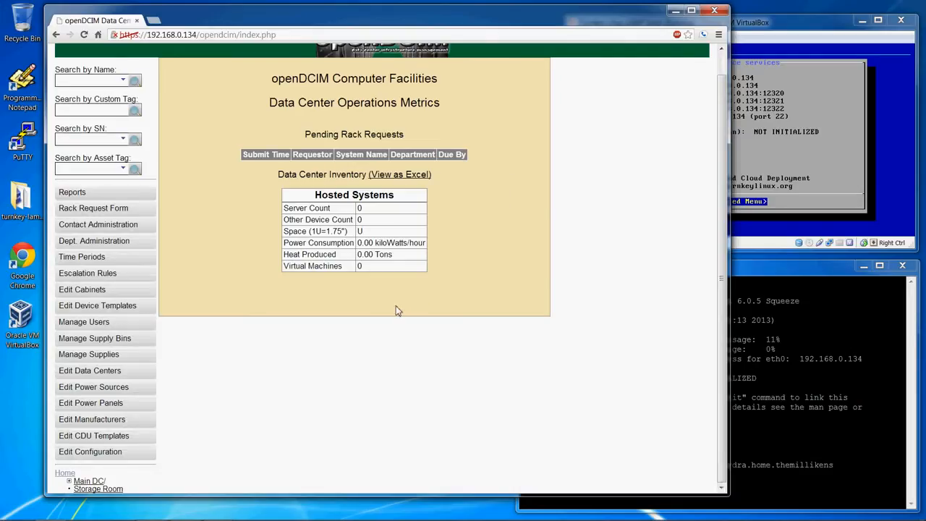
pyautogui.moveTo(504, 356)
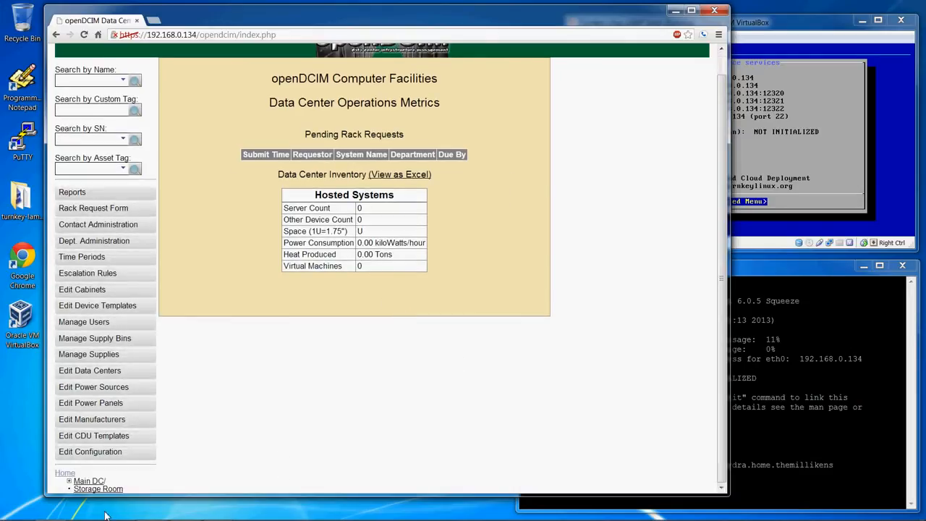
pyautogui.moveTo(88, 480)
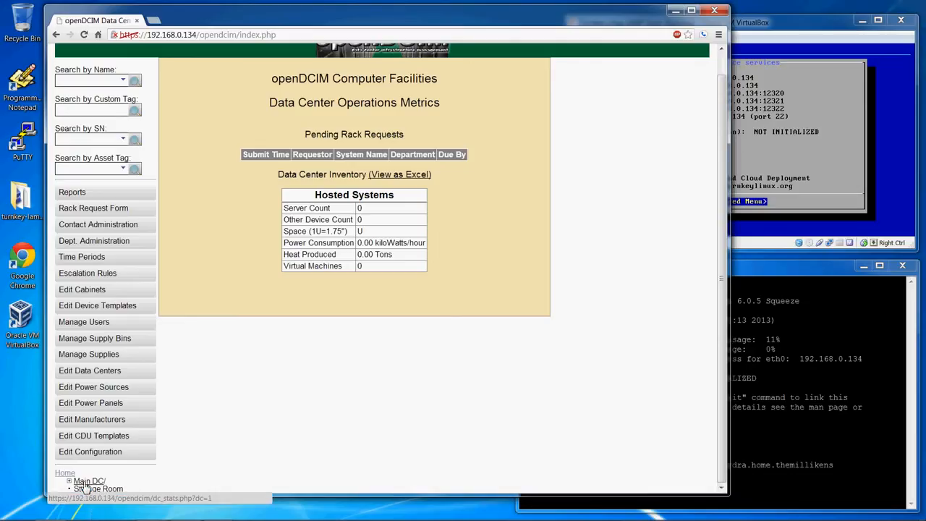
pyautogui.click(90, 481)
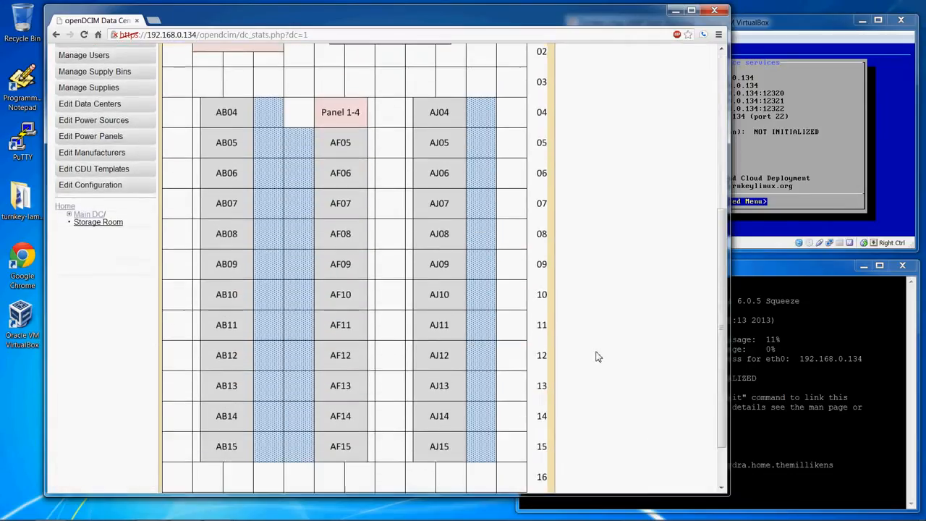
pyautogui.scroll(3)
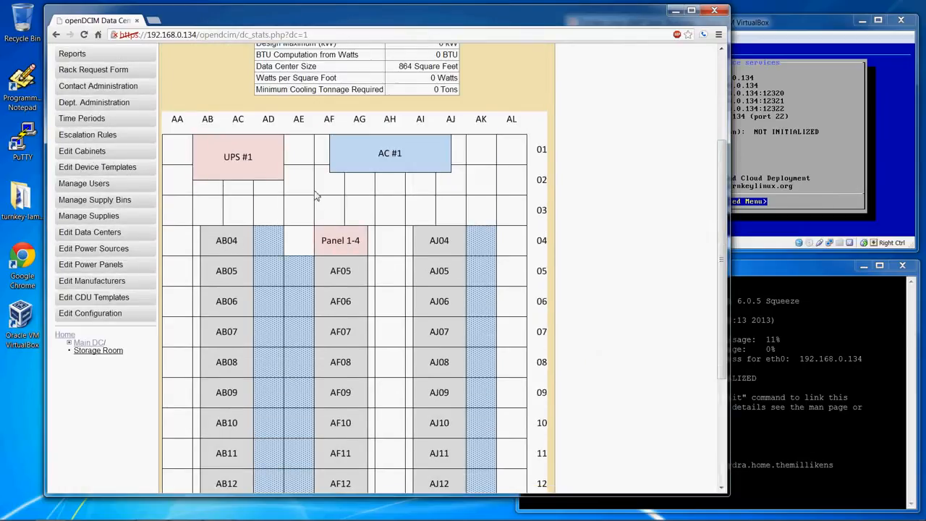
pyautogui.moveTo(181, 159)
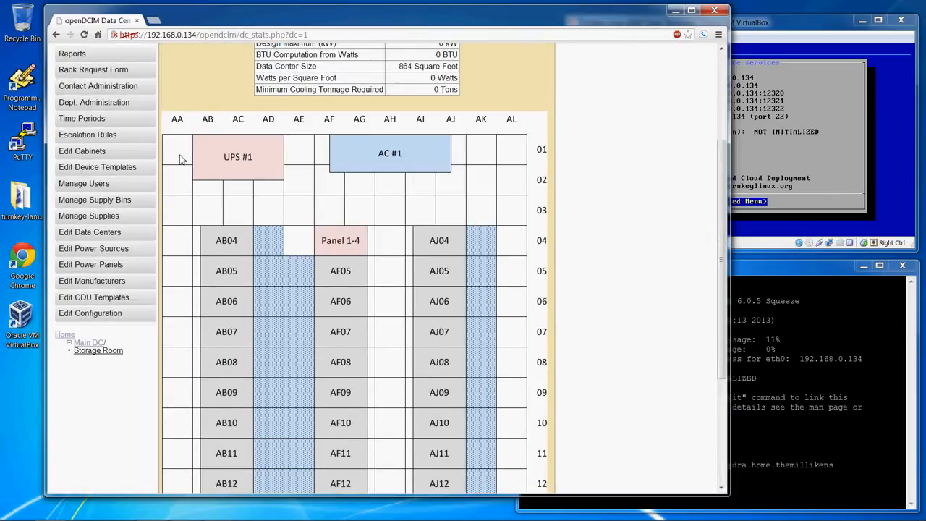
pyautogui.moveTo(442, 191)
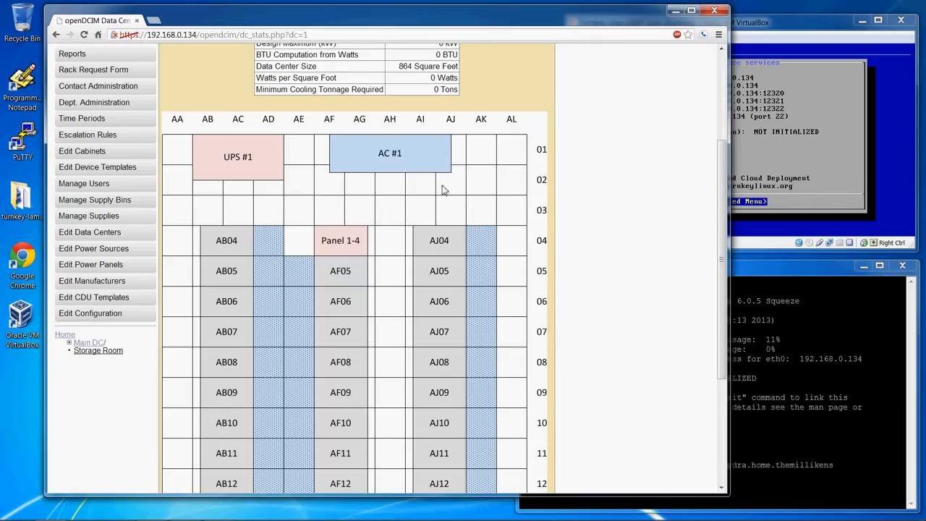
pyautogui.moveTo(177, 140)
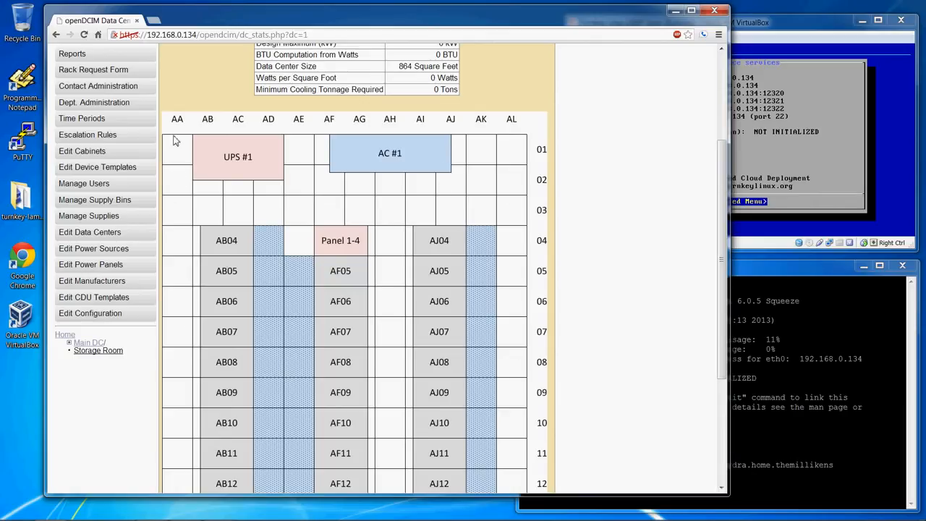
pyautogui.moveTo(577, 144)
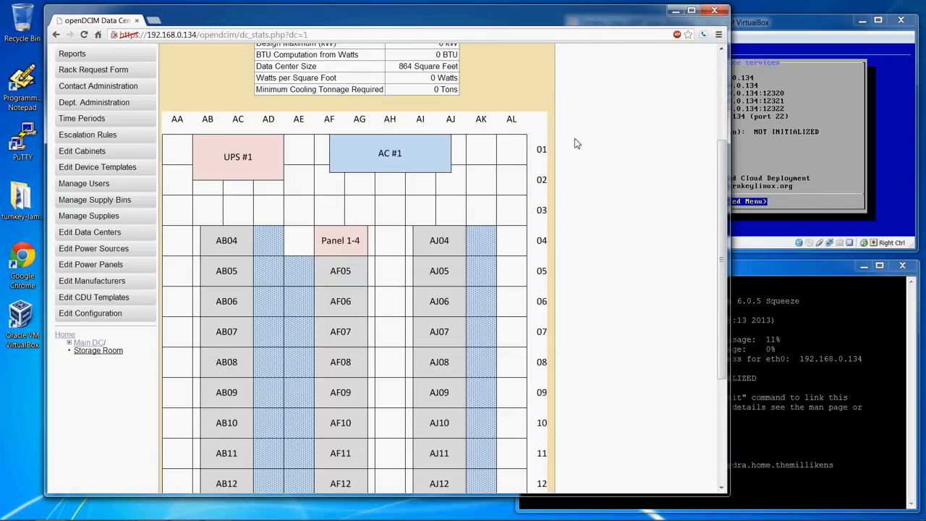
pyautogui.moveTo(567, 321)
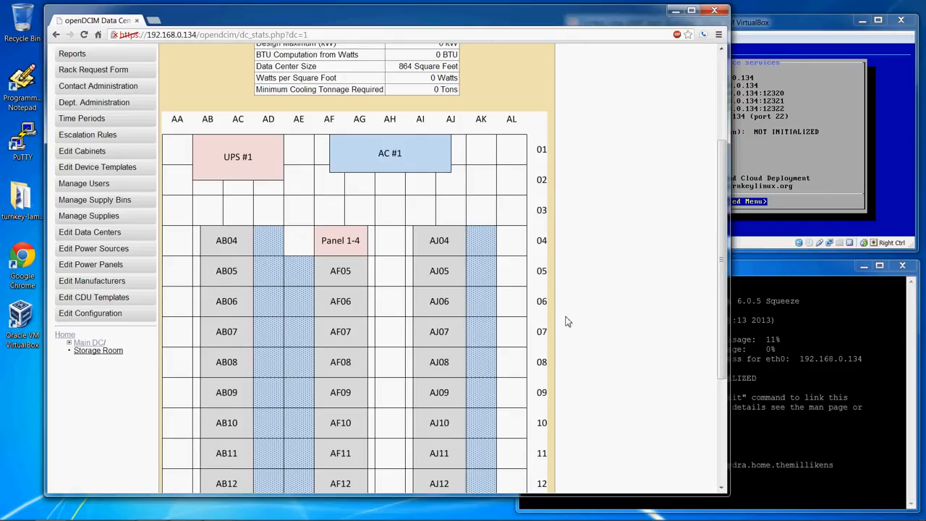
pyautogui.moveTo(311, 259)
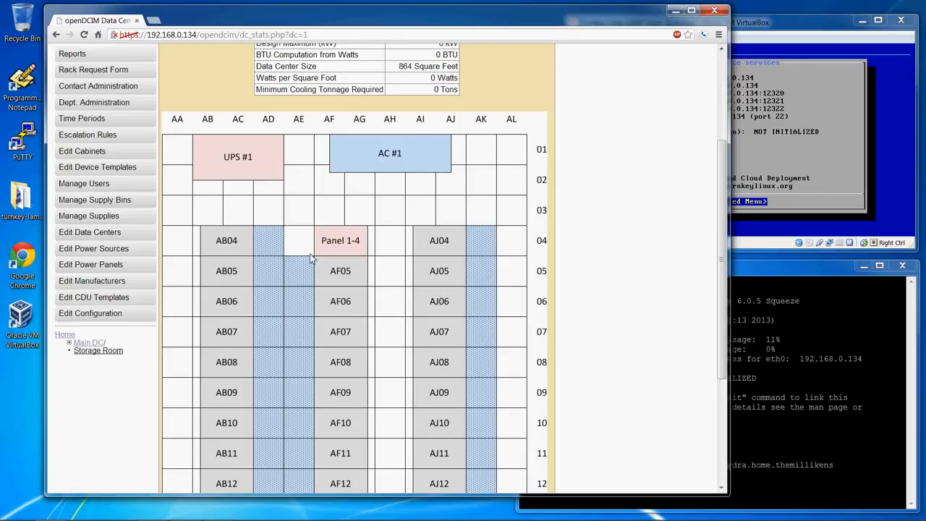
pyautogui.moveTo(288, 250)
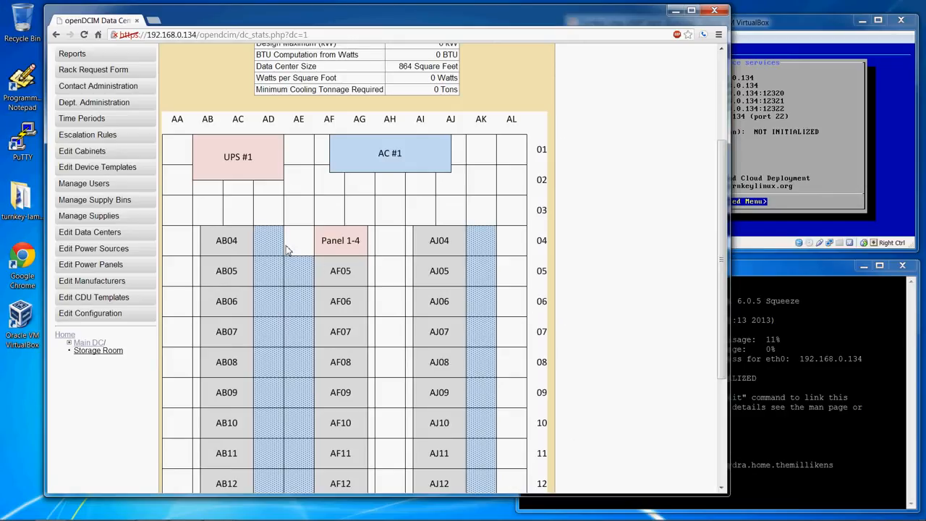
pyautogui.moveTo(237, 156)
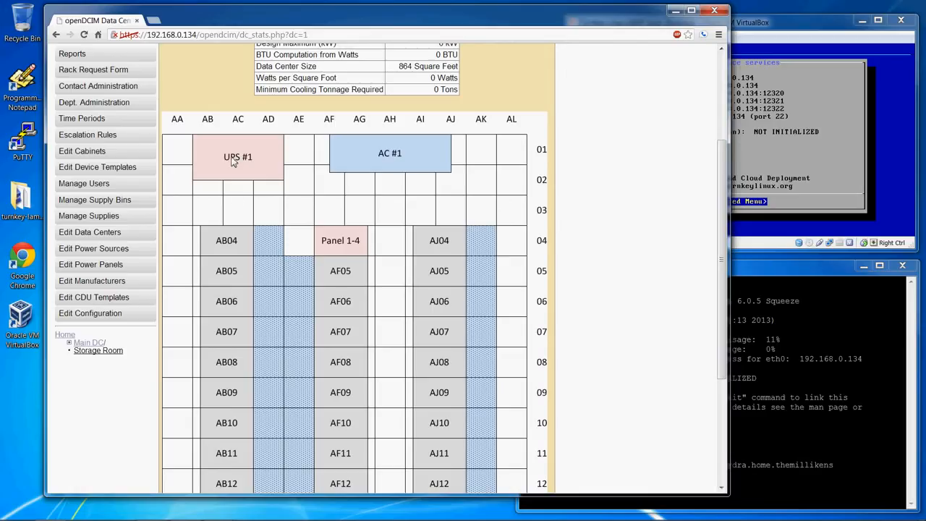
pyautogui.moveTo(431, 231)
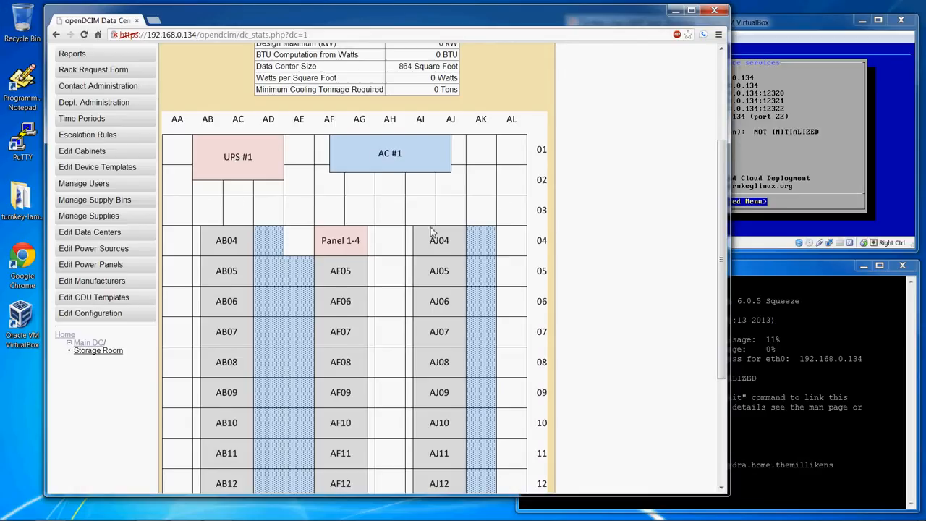
pyautogui.scroll(-3)
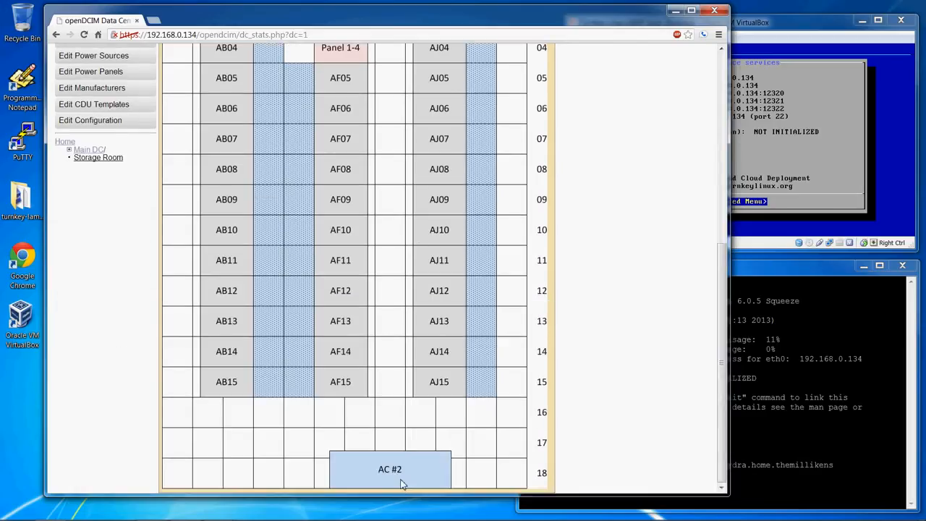
pyautogui.scroll(3)
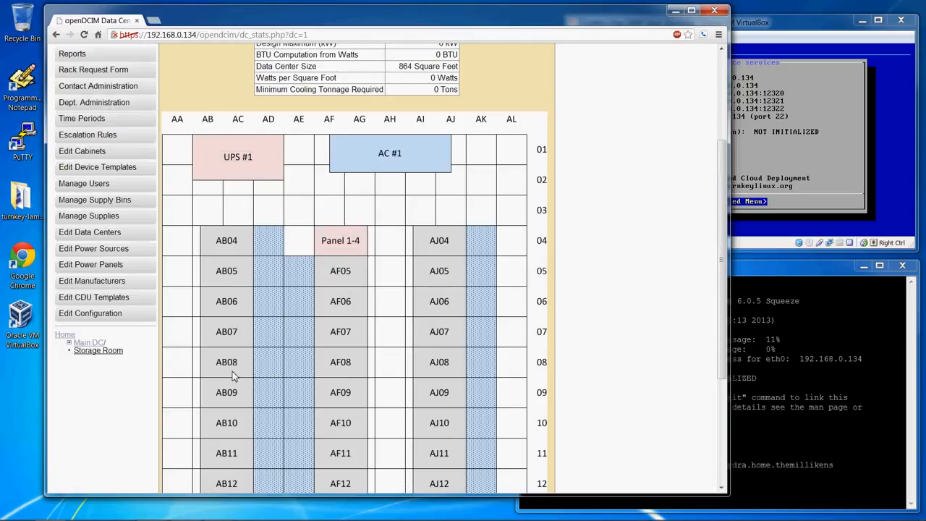
pyautogui.scroll(-3)
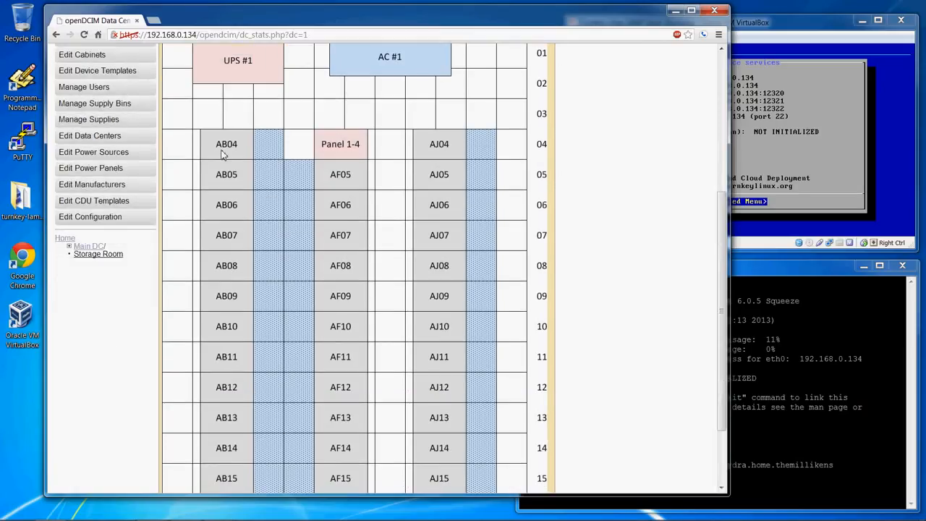
pyautogui.moveTo(228, 180)
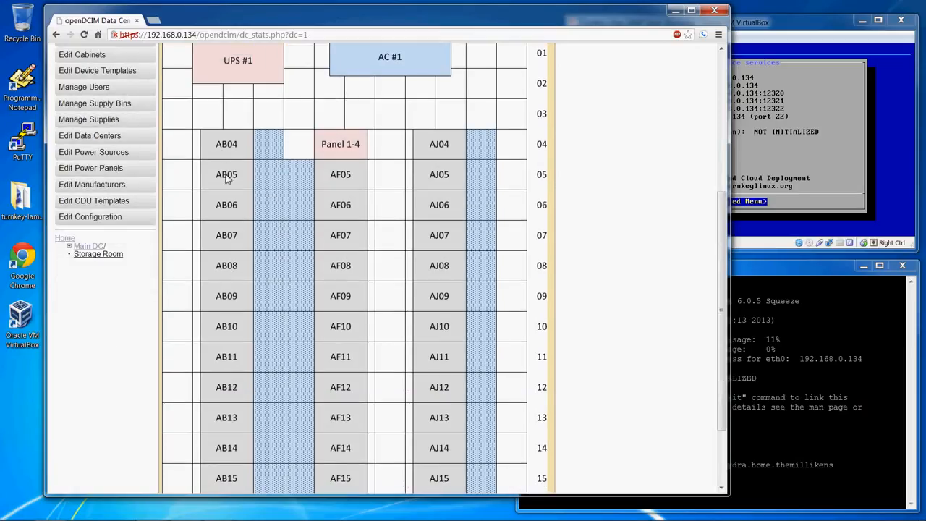
pyautogui.scroll(-3)
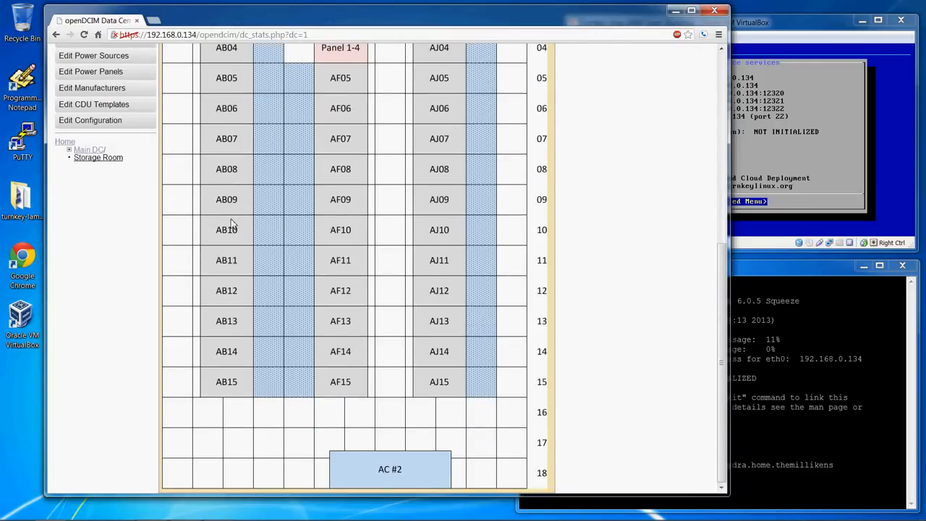
pyautogui.moveTo(249, 223)
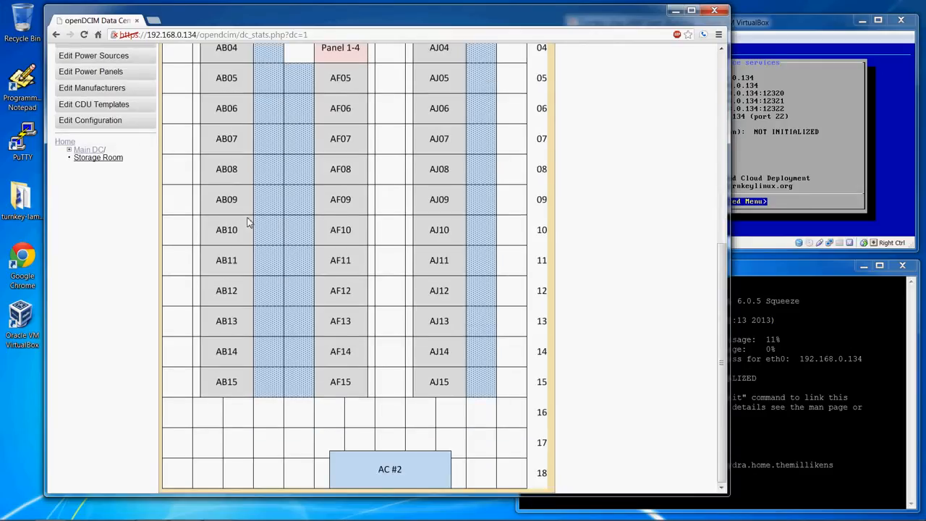
pyautogui.scroll(3)
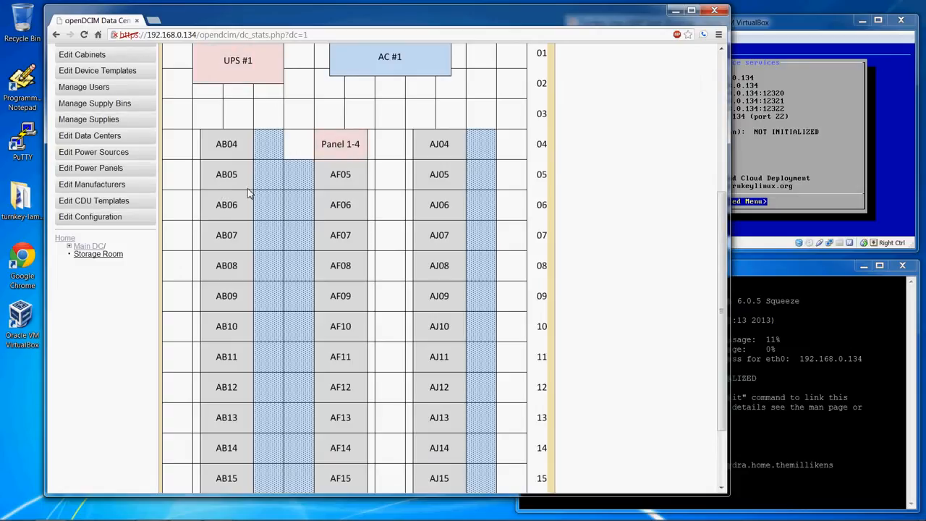
pyautogui.moveTo(382, 188)
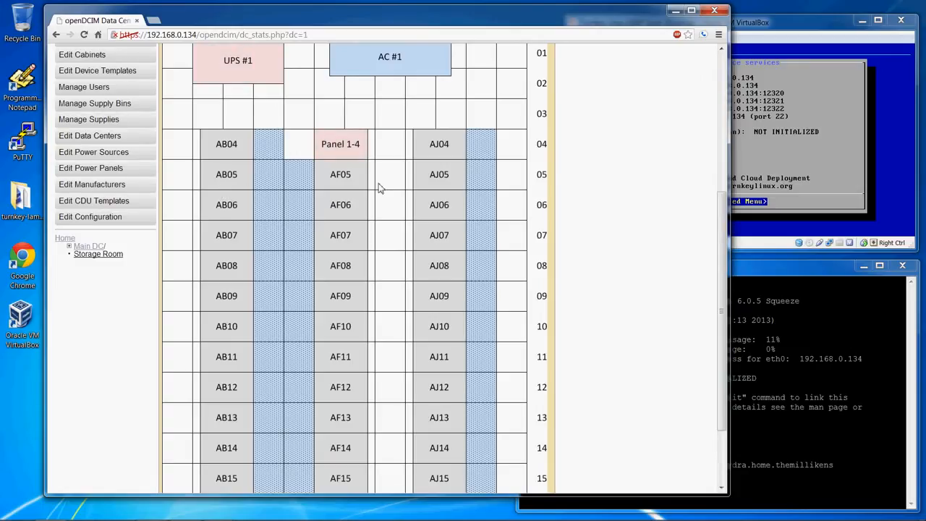
pyautogui.scroll(3)
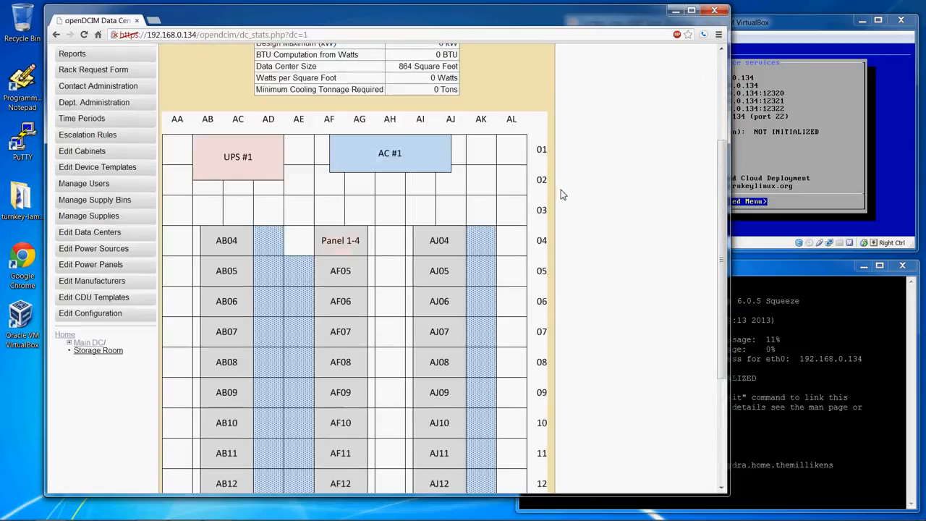
pyautogui.scroll(3)
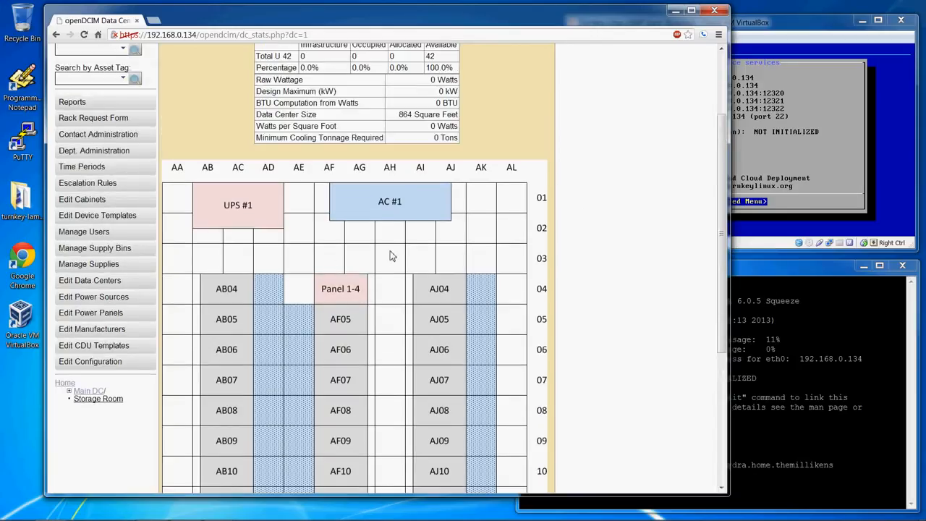
pyautogui.scroll(3)
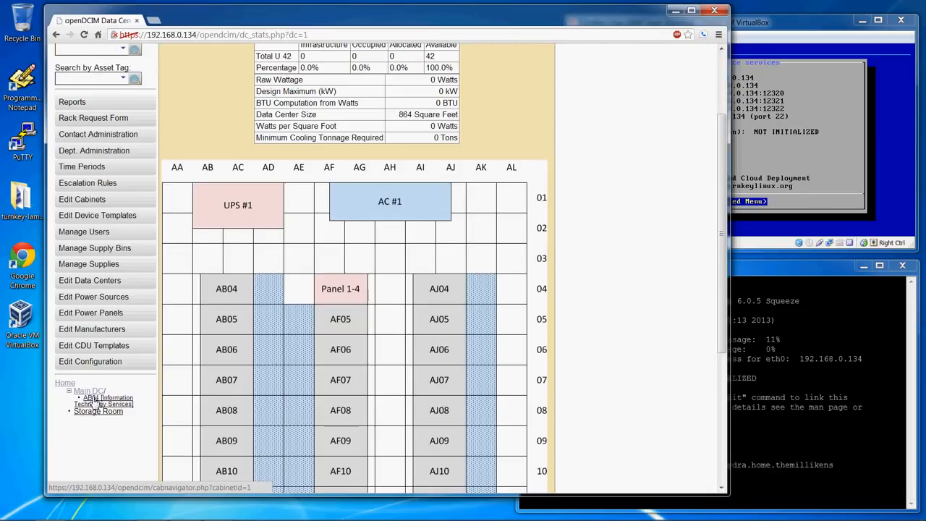
# Step: Show cabinet AB04's page with its empty 42-unit rack and 0% usage figures
pyautogui.click(226, 288)
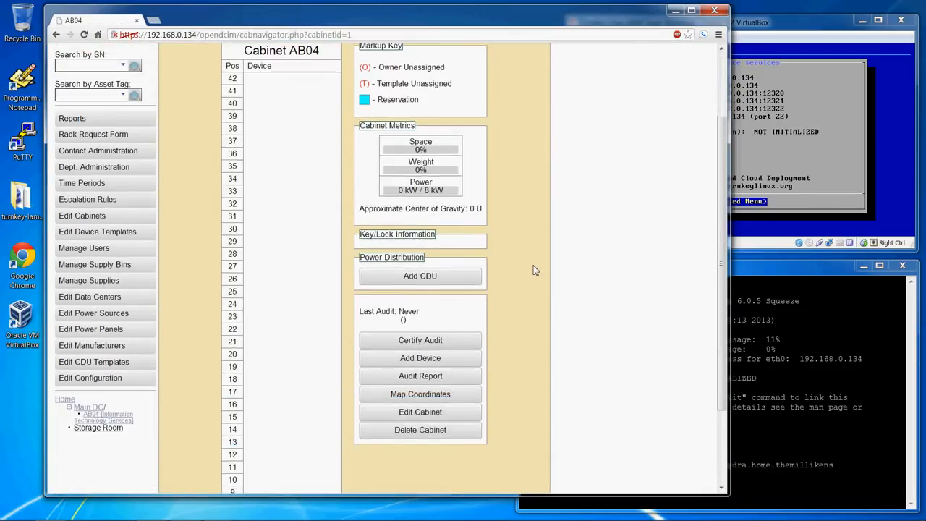
pyautogui.scroll(-3)
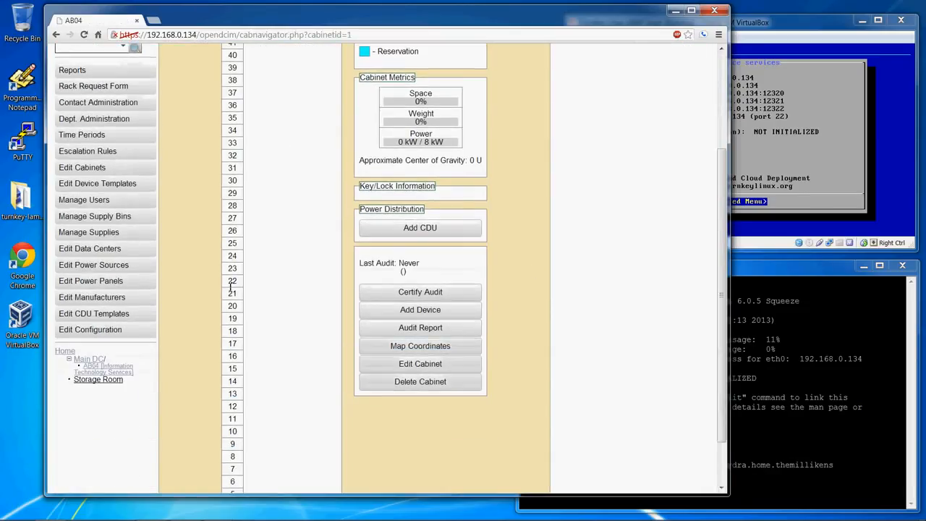
pyautogui.scroll(-3)
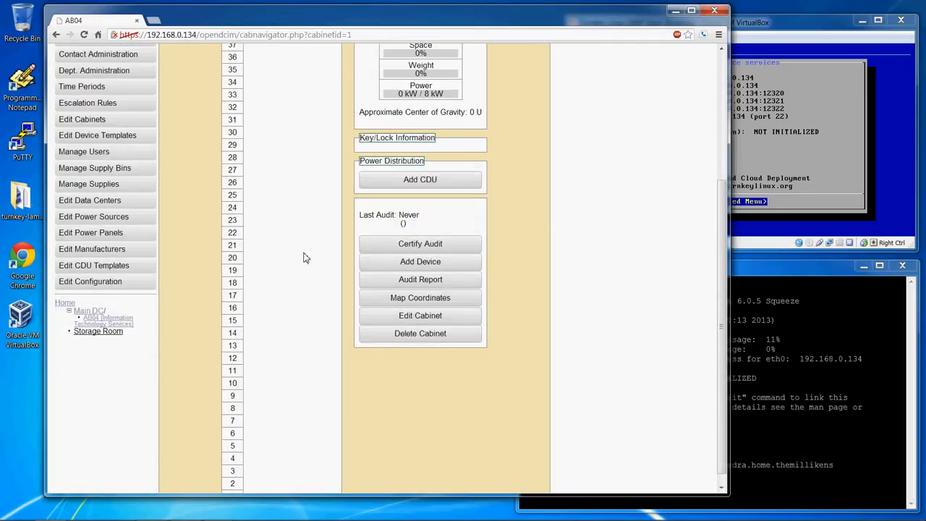
pyautogui.scroll(-3)
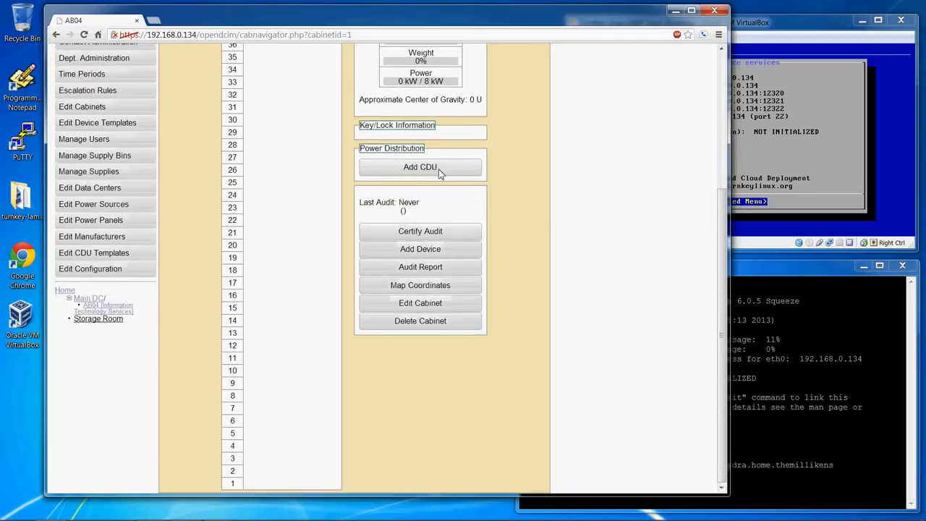
pyautogui.moveTo(419, 284)
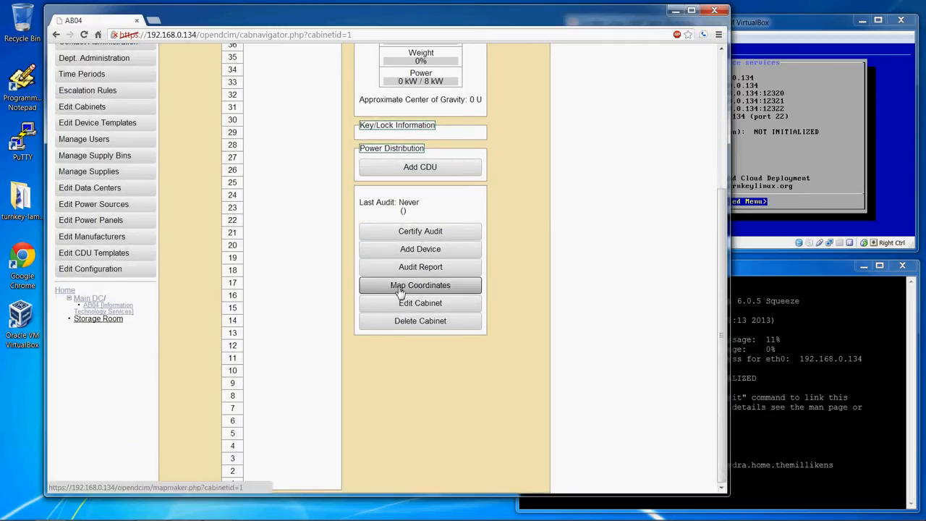
pyautogui.moveTo(449, 290)
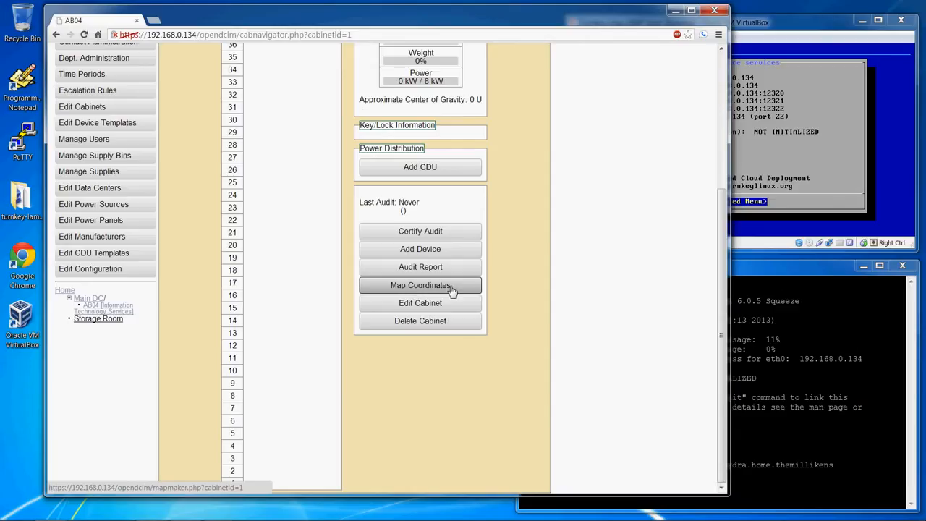
# Step: Outline AB04's block on the floor plan, filling coordinates 78, 237, 190, 301
pyautogui.click(420, 285)
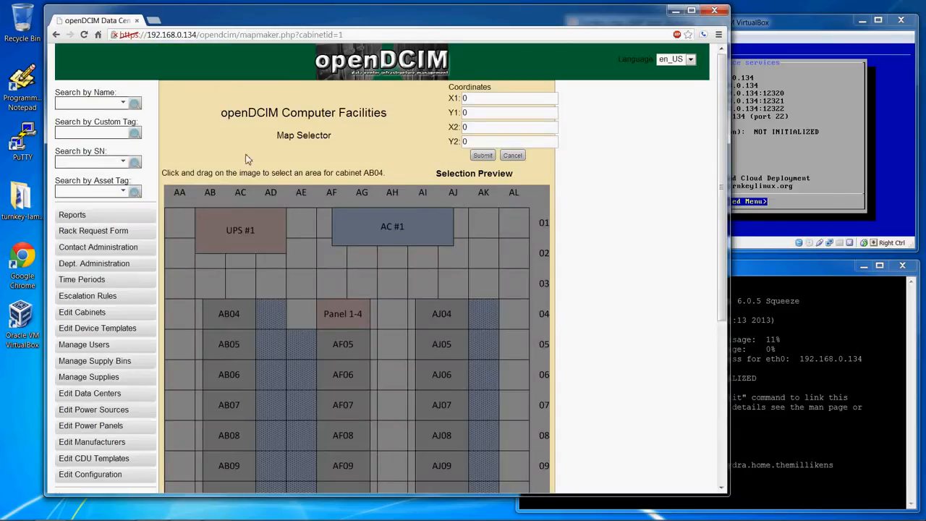
pyautogui.scroll(-3)
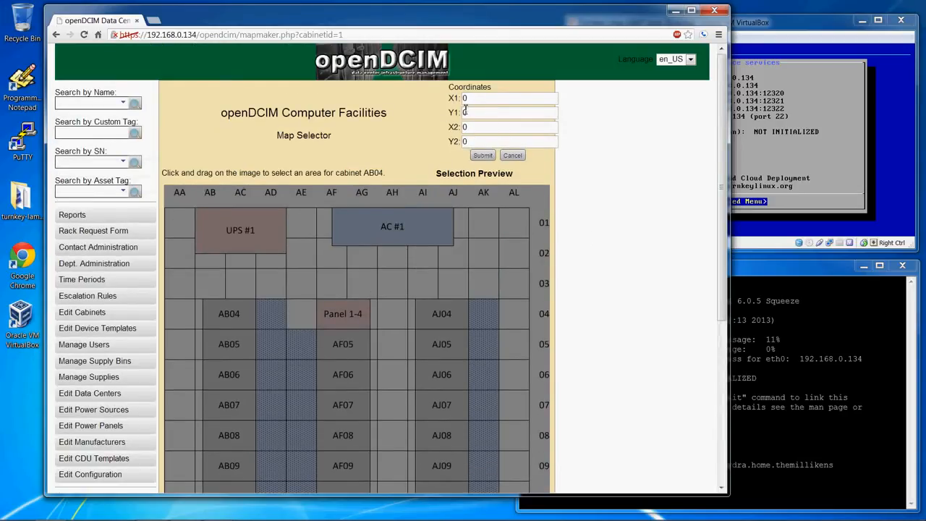
pyautogui.moveTo(425, 118)
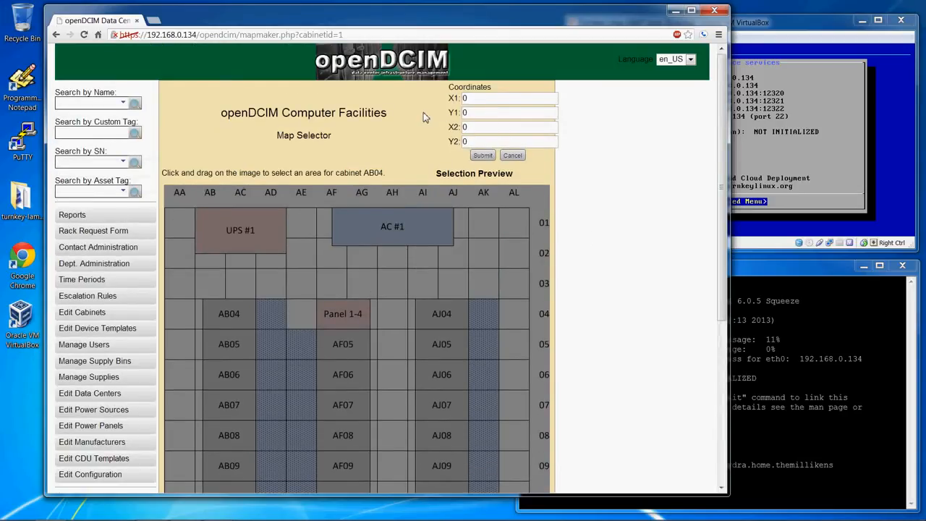
pyautogui.scroll(-3)
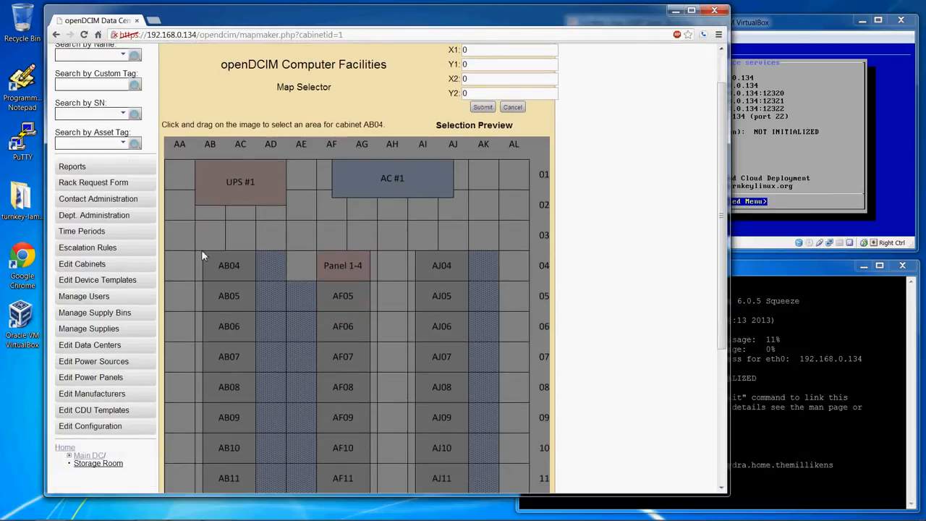
pyautogui.moveTo(202, 255); pyautogui.dragTo(234, 262)
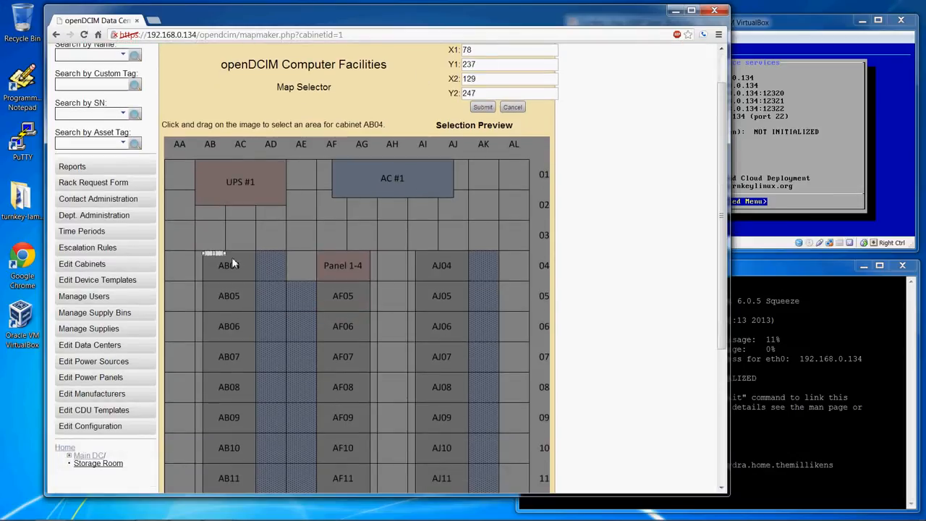
pyautogui.moveTo(214, 253); pyautogui.dragTo(259, 287)
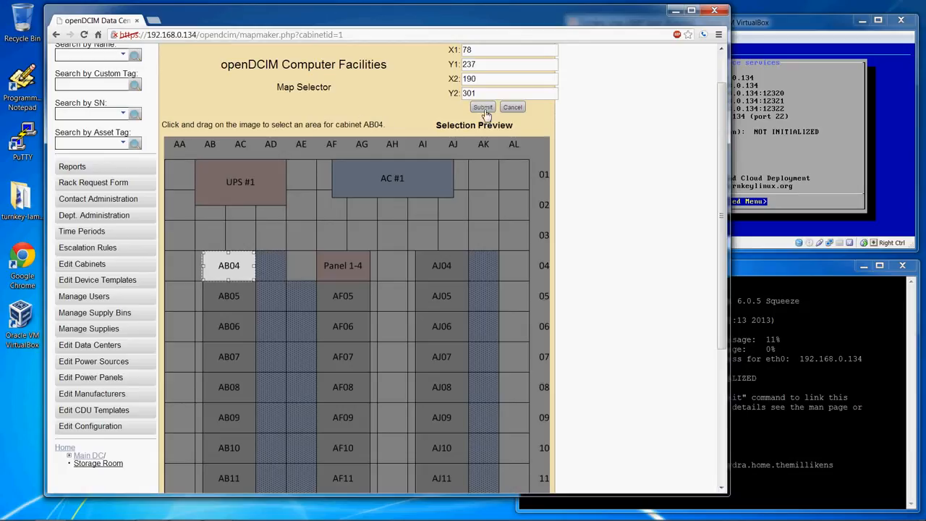
# Step: Submit AB04's coordinates, confirm its green block on the Main DC plan, and reopen AB04 from it
pyautogui.click(483, 107)
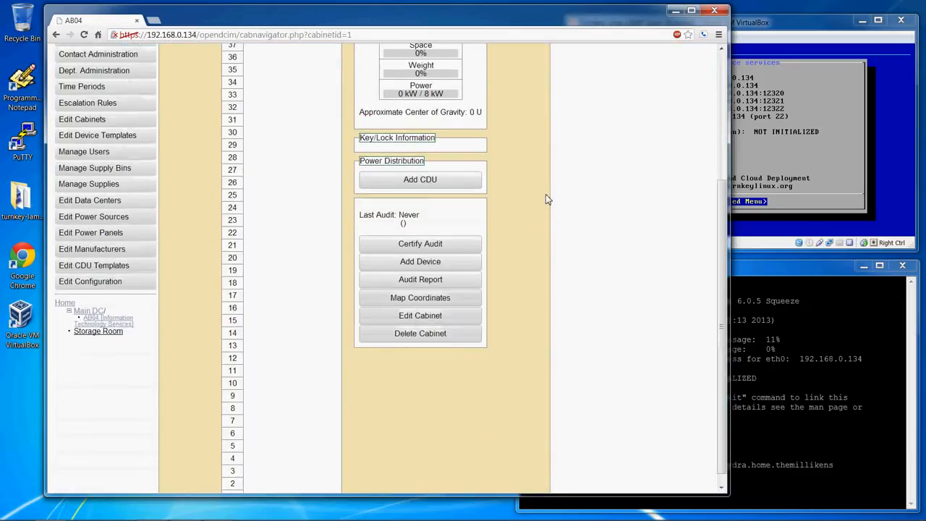
pyautogui.moveTo(90, 309)
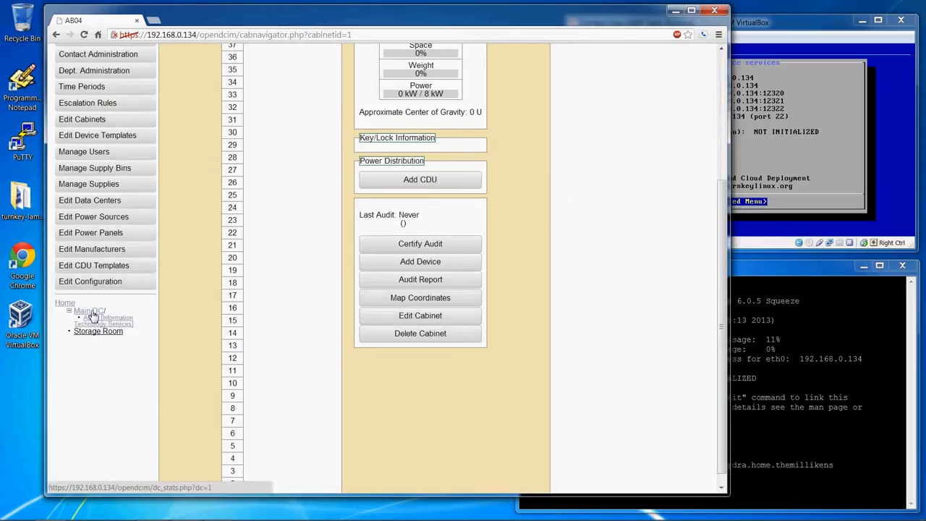
pyautogui.click(86, 310)
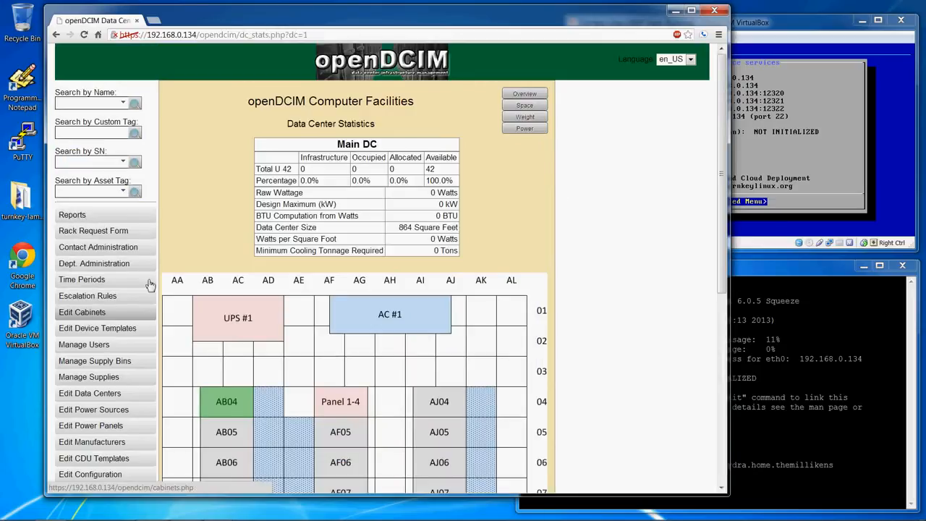
pyautogui.scroll(-3)
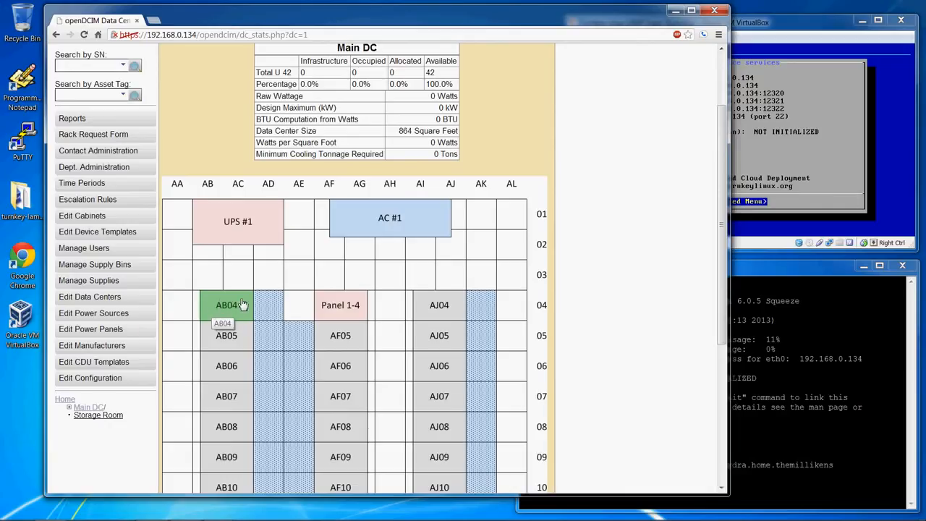
pyautogui.scroll(3)
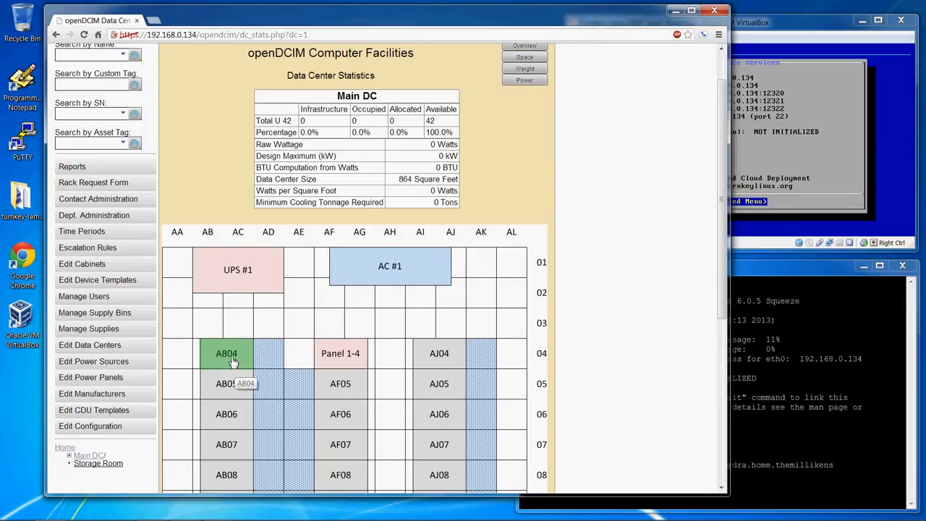
pyautogui.click(226, 353)
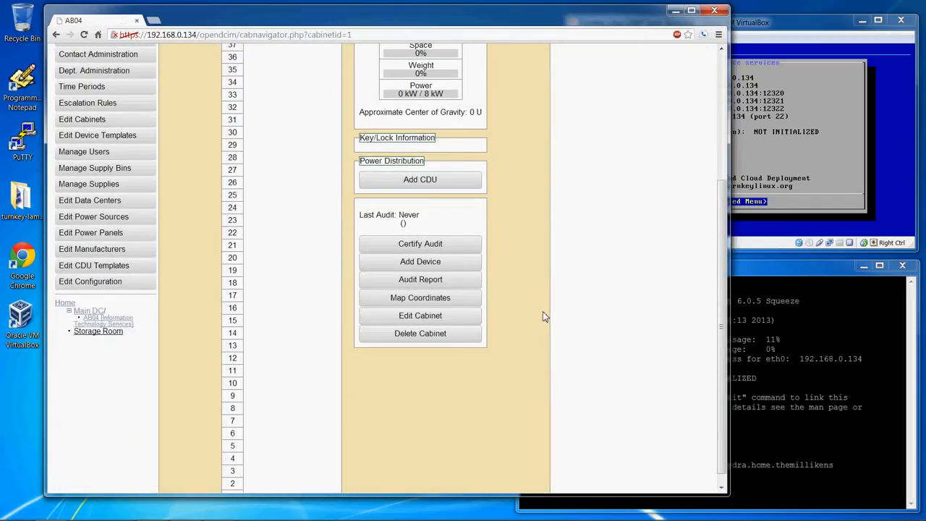
# Step: Create a server device TEST in Main DC / AB04 at position 1 with height 35 U
pyautogui.click(420, 260)
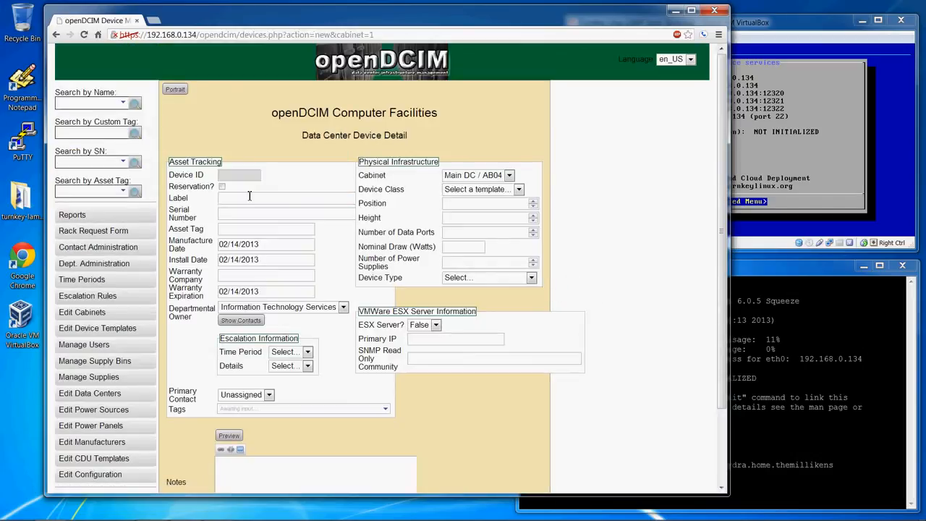
pyautogui.write('Test')
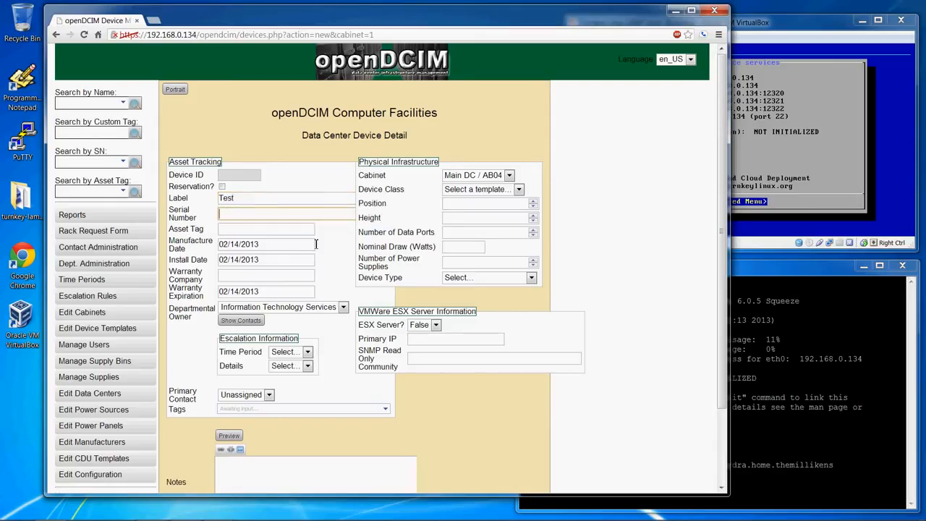
pyautogui.moveTo(476, 223)
pyautogui.write('1')
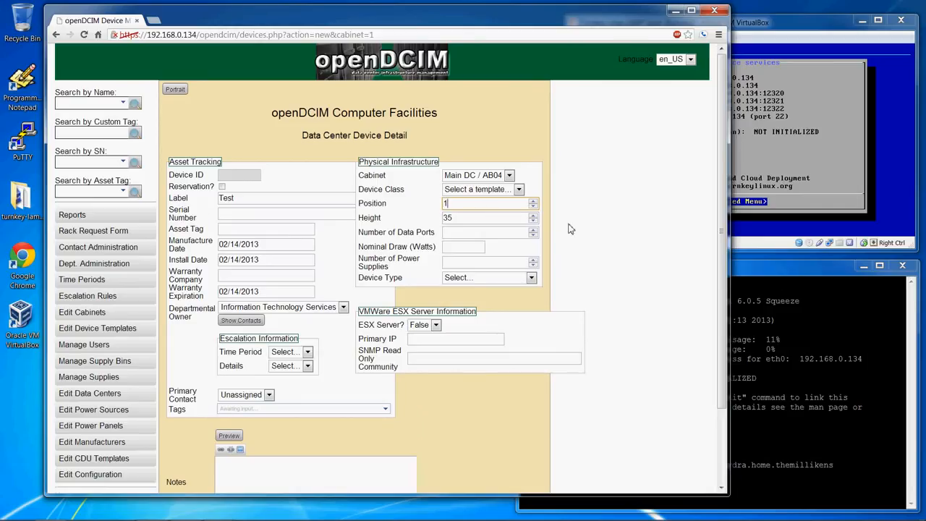
pyautogui.scroll(-3)
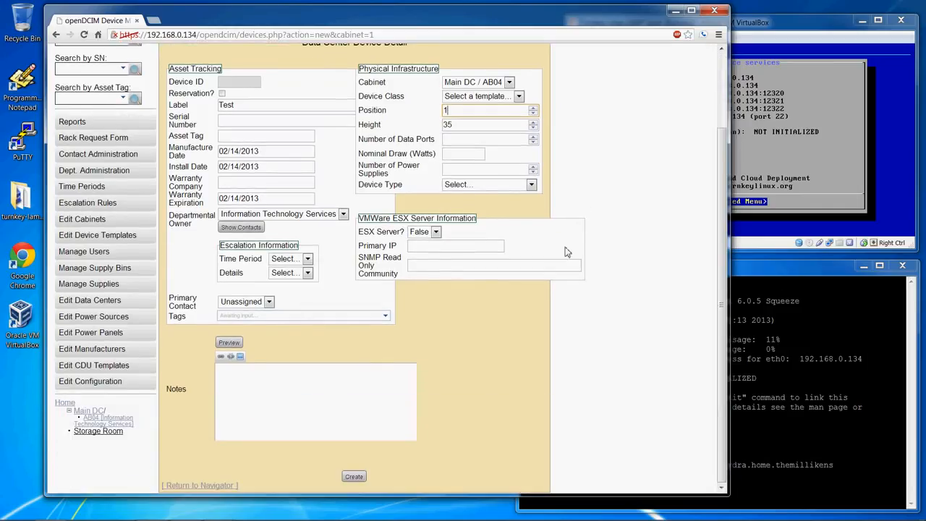
pyautogui.click(354, 476)
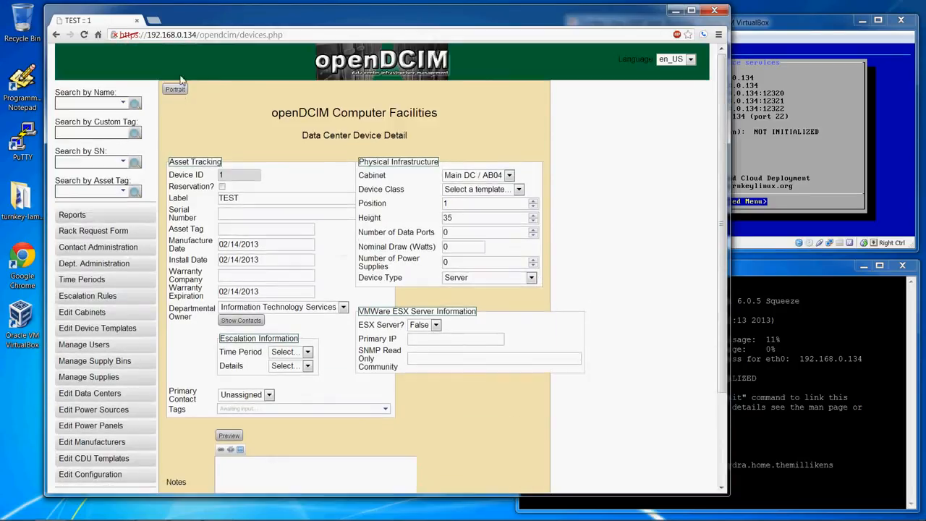
# Step: Review the Main DC floor plan showing 35 occupied units (83.3%) with AB04 coloured red
pyautogui.scroll(-3)
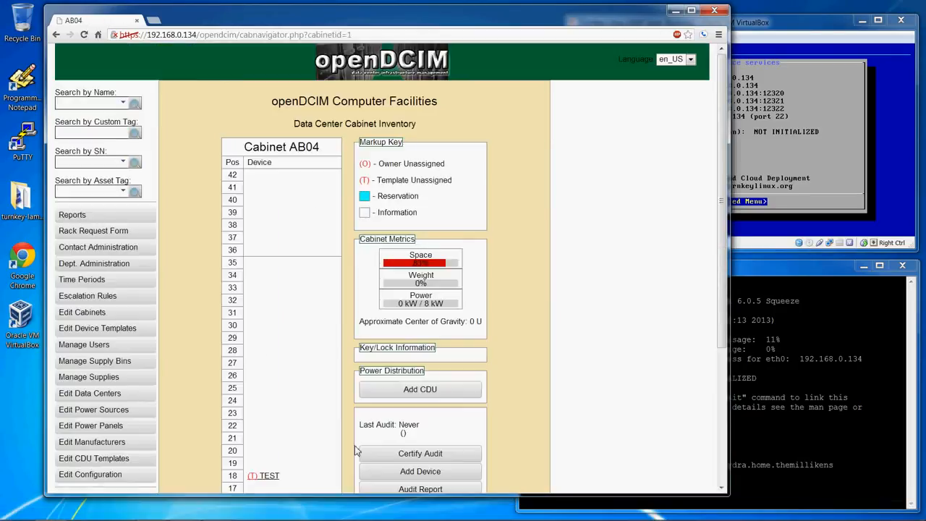
pyautogui.scroll(-3)
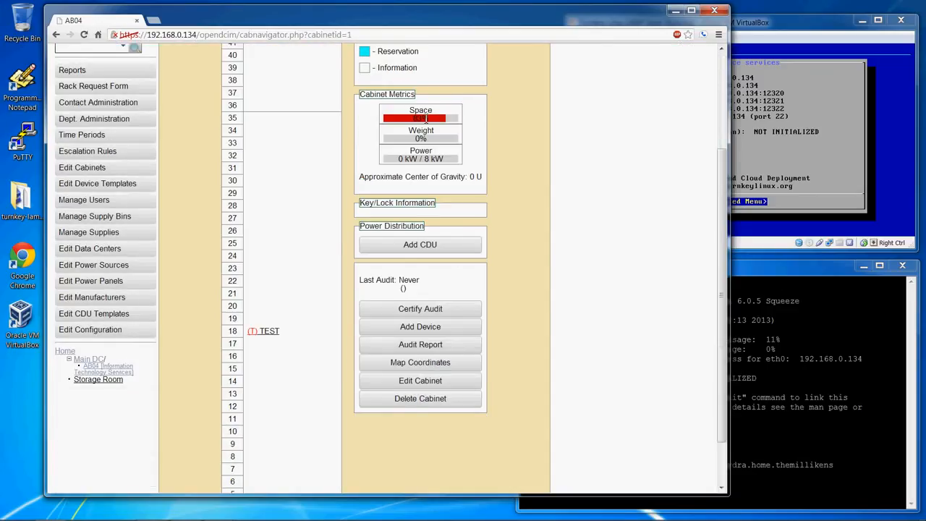
pyautogui.moveTo(150, 317)
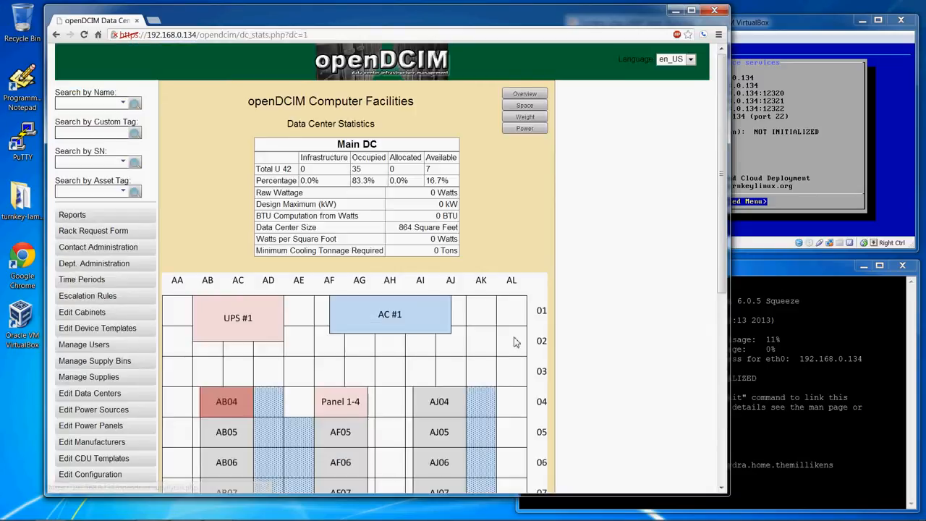
pyautogui.scroll(-3)
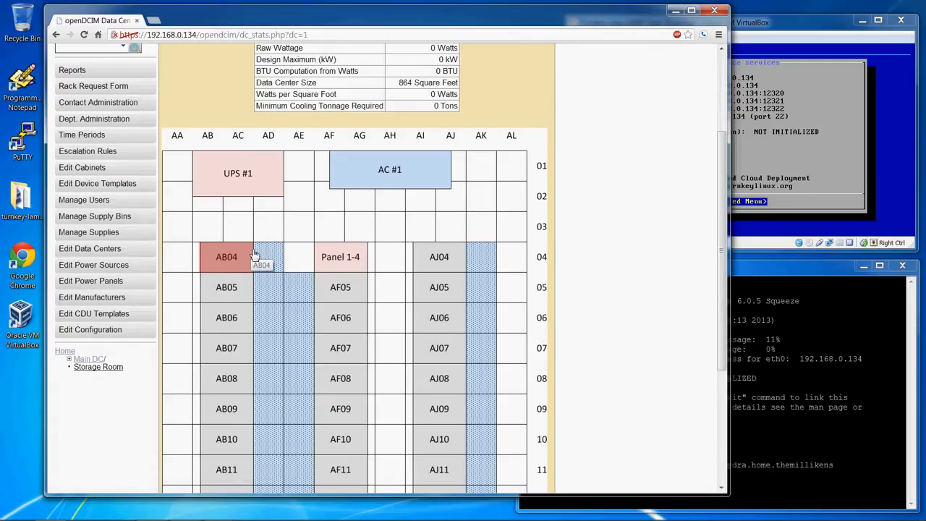
pyautogui.scroll(3)
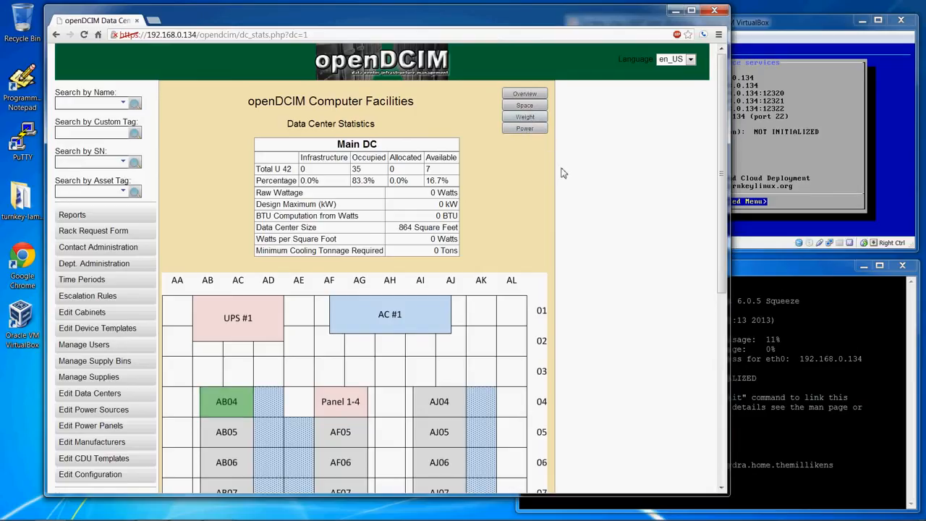
pyautogui.moveTo(549, 167)
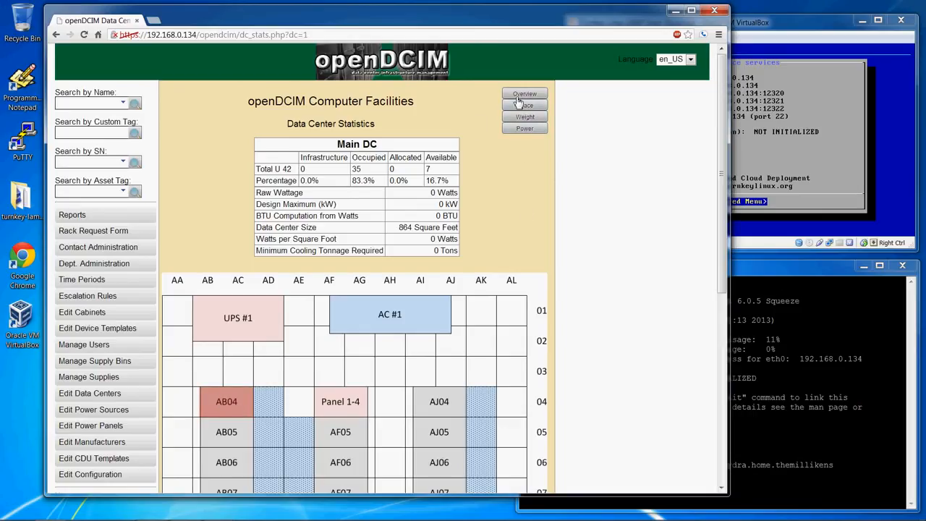
pyautogui.scroll(-3)
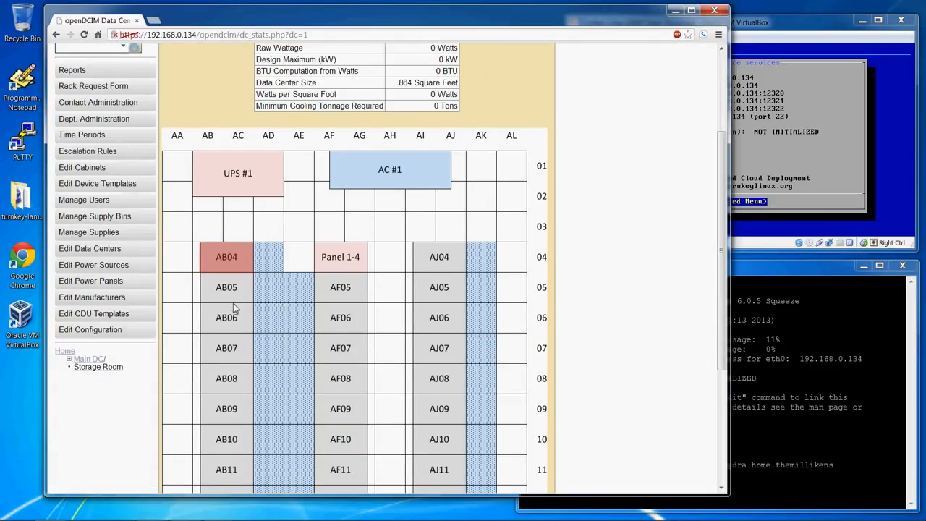
# Step: Change the TEST device's height to 28 U, dropping AB04's space usage to about 67%
pyautogui.click(225, 257)
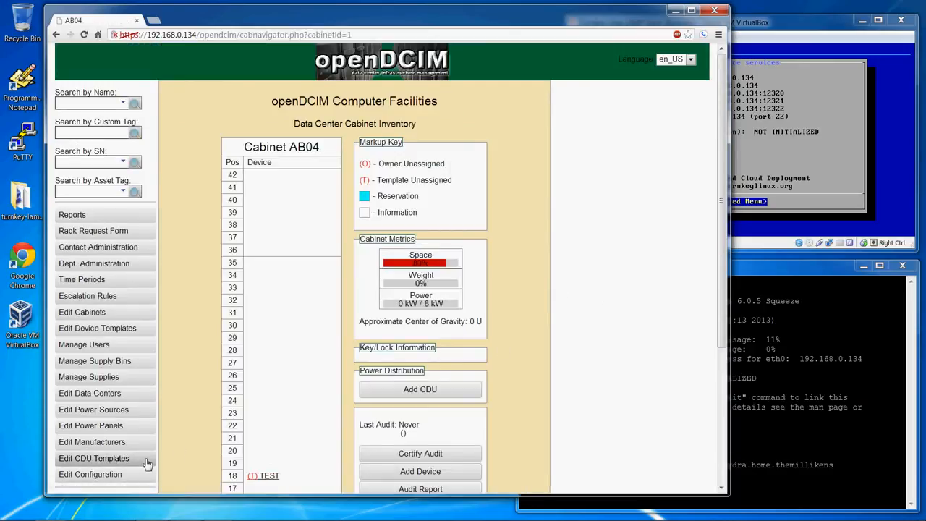
pyautogui.moveTo(90, 474)
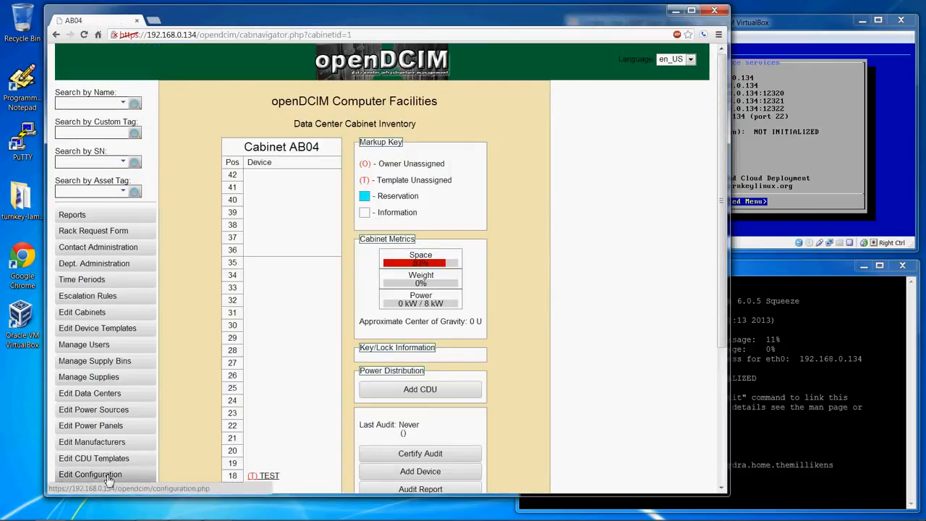
pyautogui.scroll(-3)
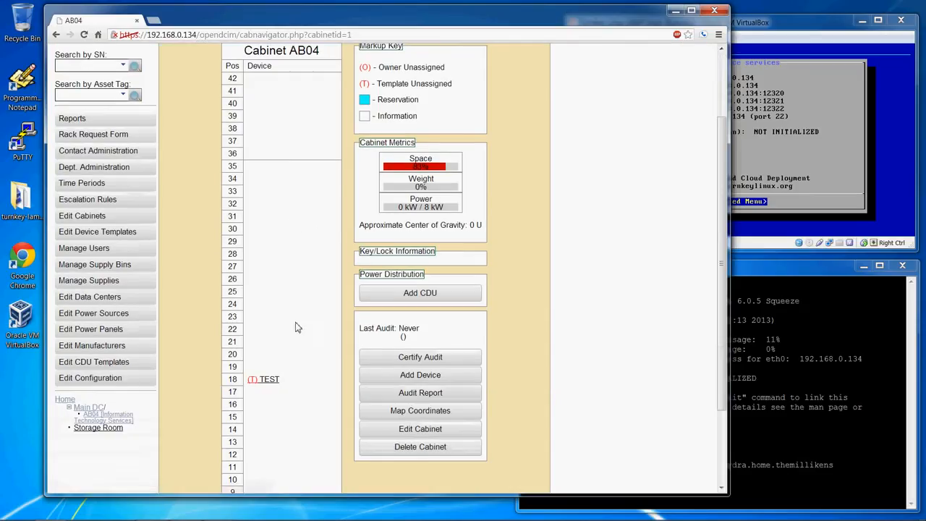
pyautogui.click(269, 379)
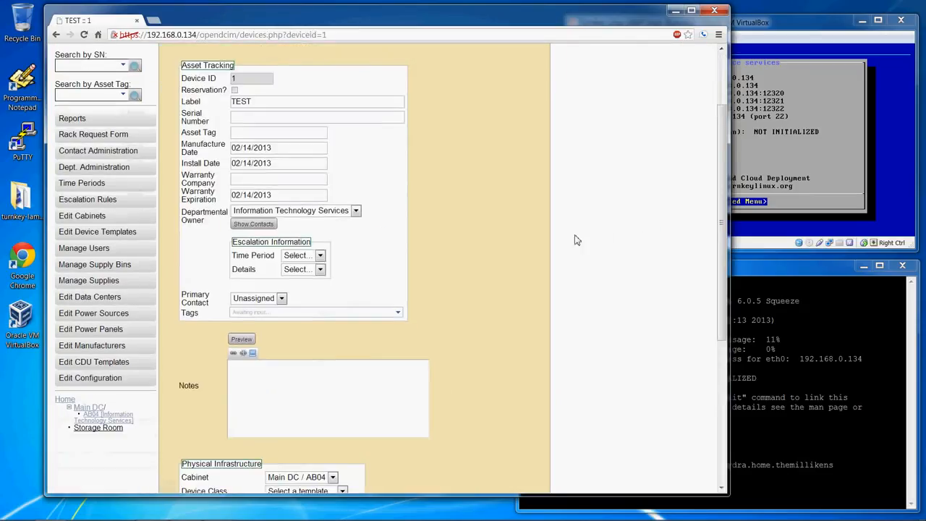
pyautogui.scroll(-3)
pyautogui.write('28')
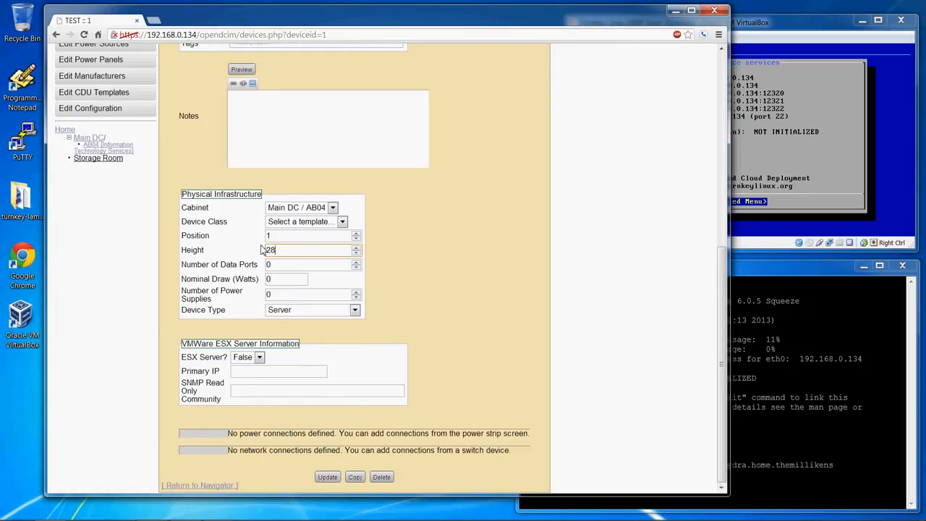
pyautogui.click(327, 476)
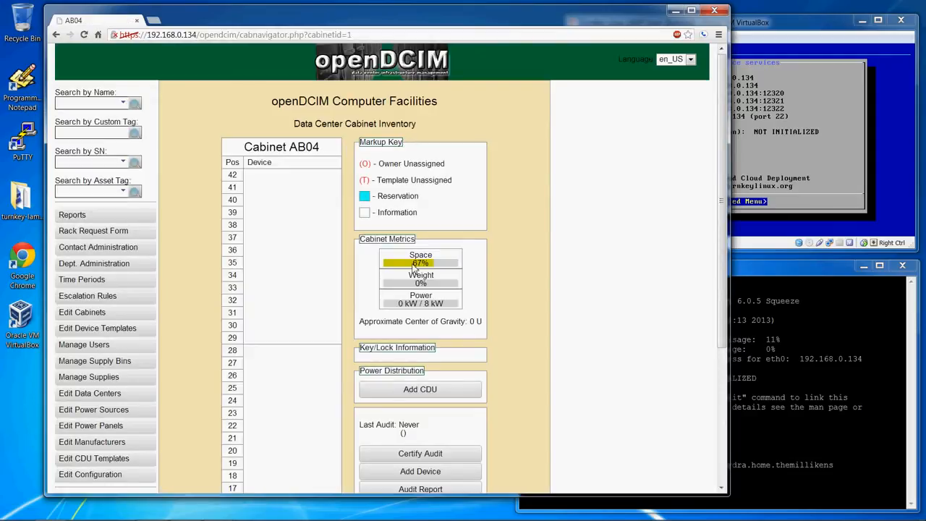
pyautogui.scroll(-3)
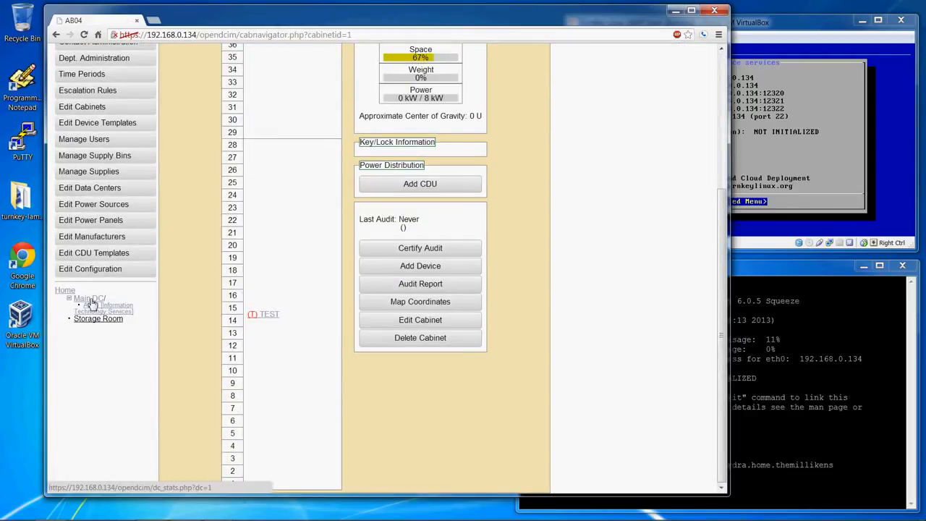
pyautogui.click(89, 298)
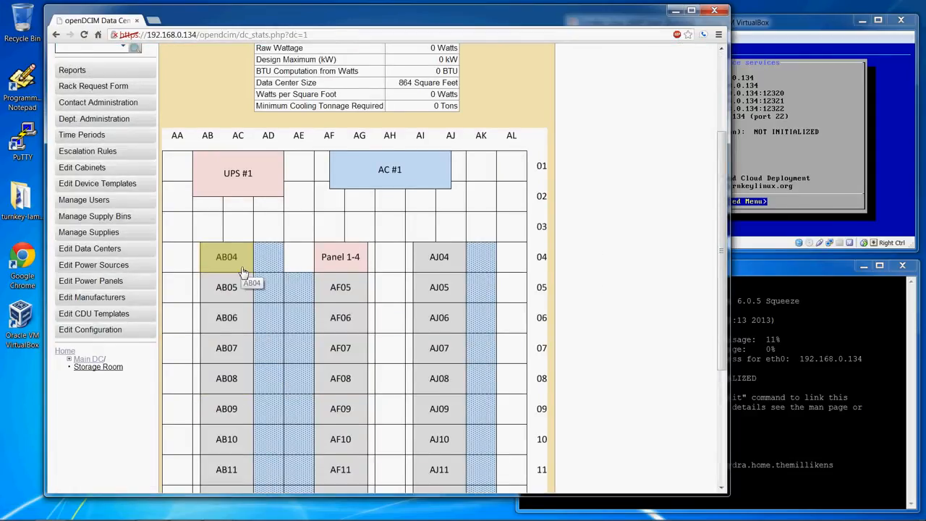
pyautogui.moveTo(354, 241)
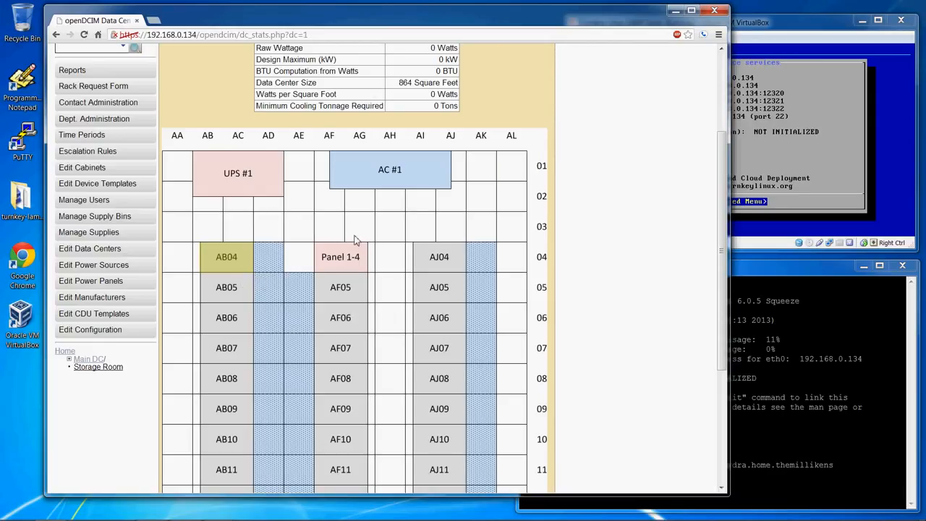
pyautogui.moveTo(287, 293)
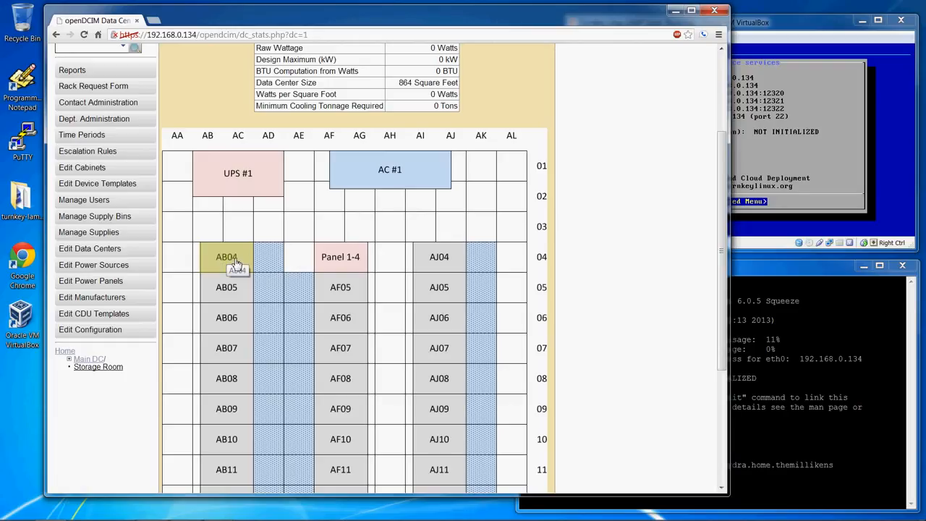
pyautogui.moveTo(71, 366)
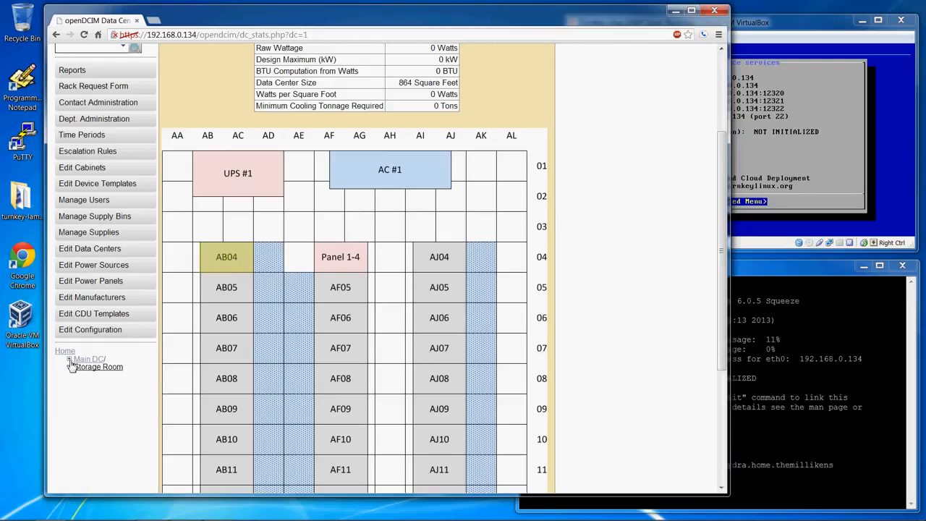
pyautogui.click(89, 359)
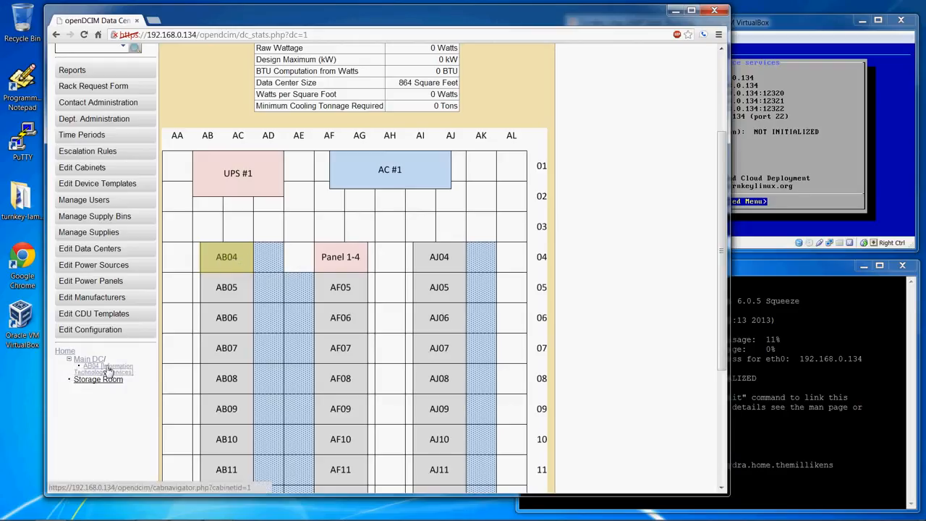
pyautogui.click(108, 369)
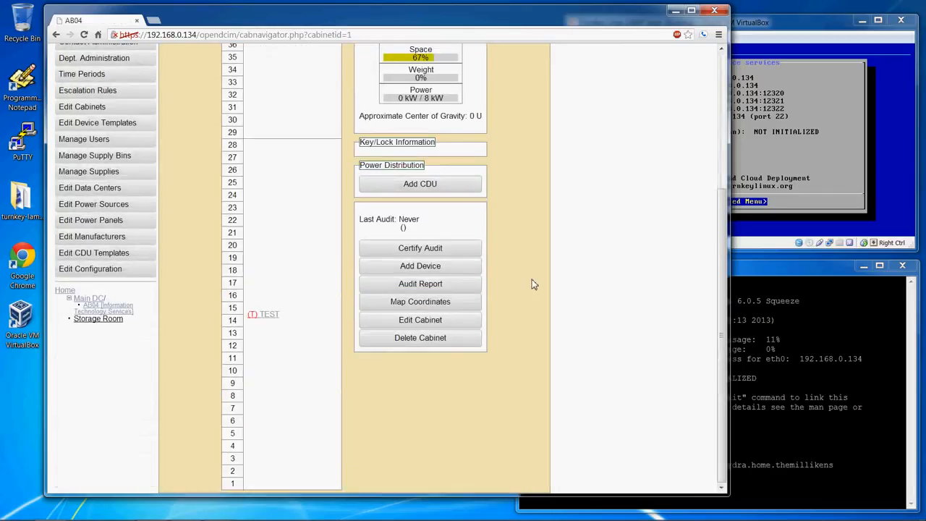
pyautogui.scroll(3)
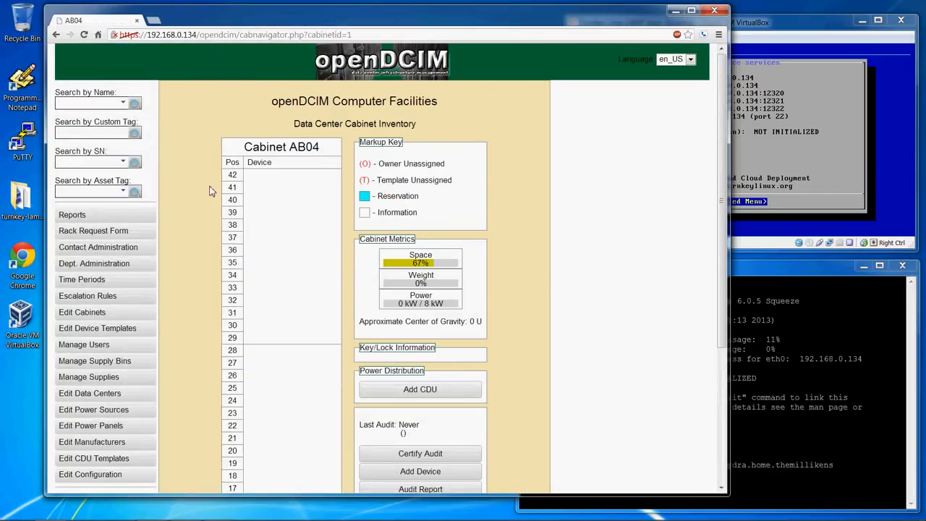
pyautogui.scroll(-3)
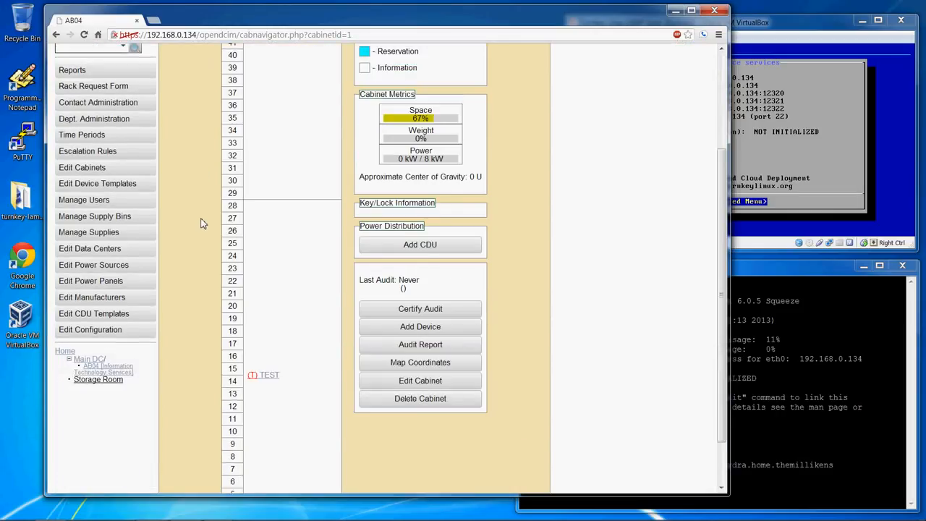
pyautogui.scroll(3)
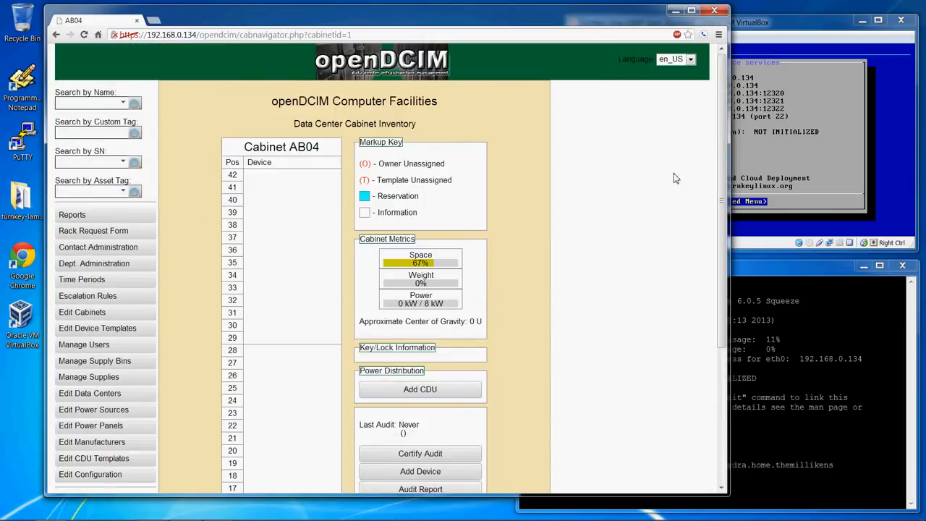